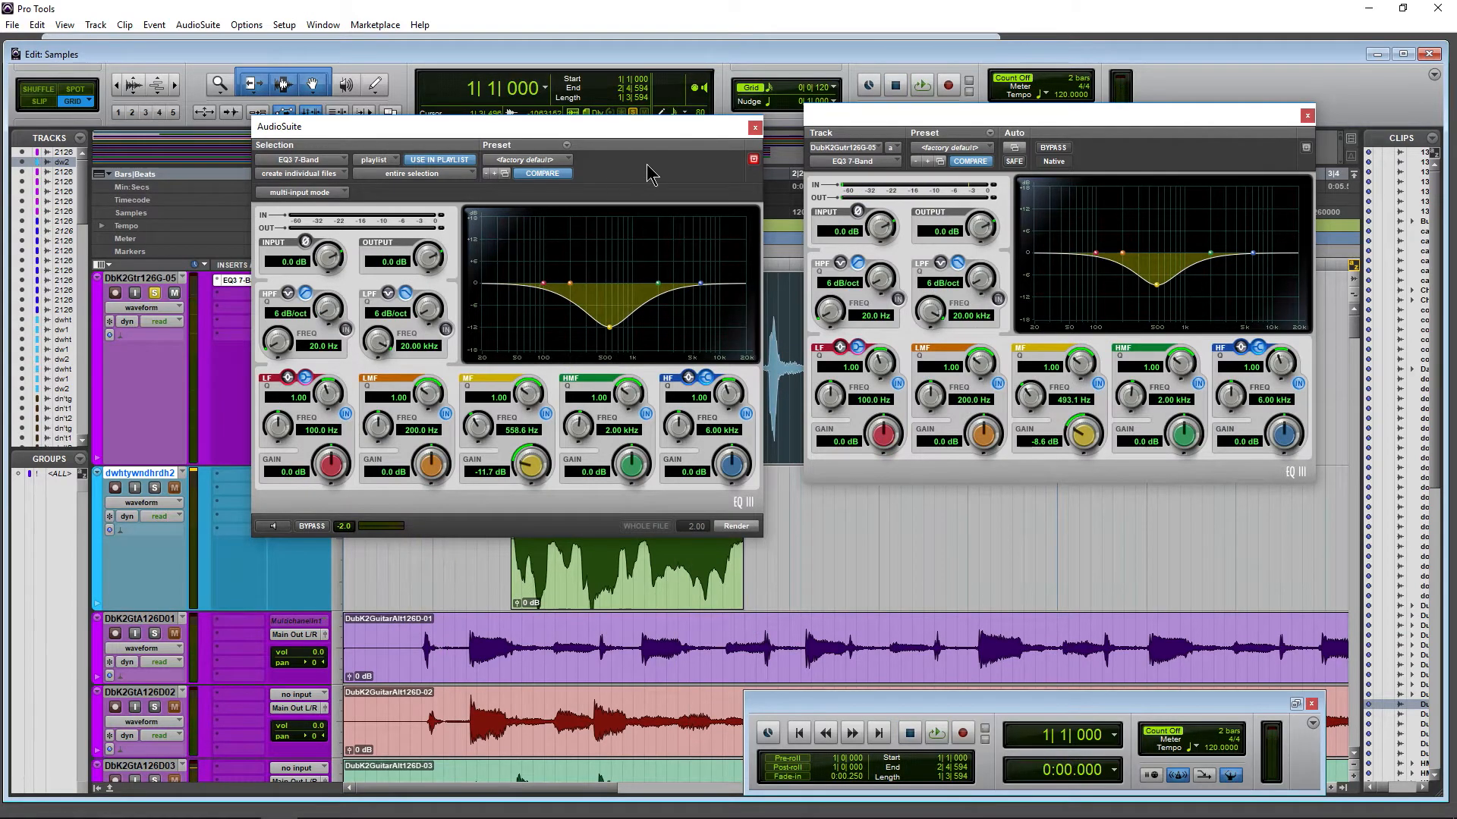
# Close the AudioSuite EQ window, keeping the insert EQ3 7-Band with its 8.6 dB cut near 493 Hz.
pyautogui.click(754, 127)
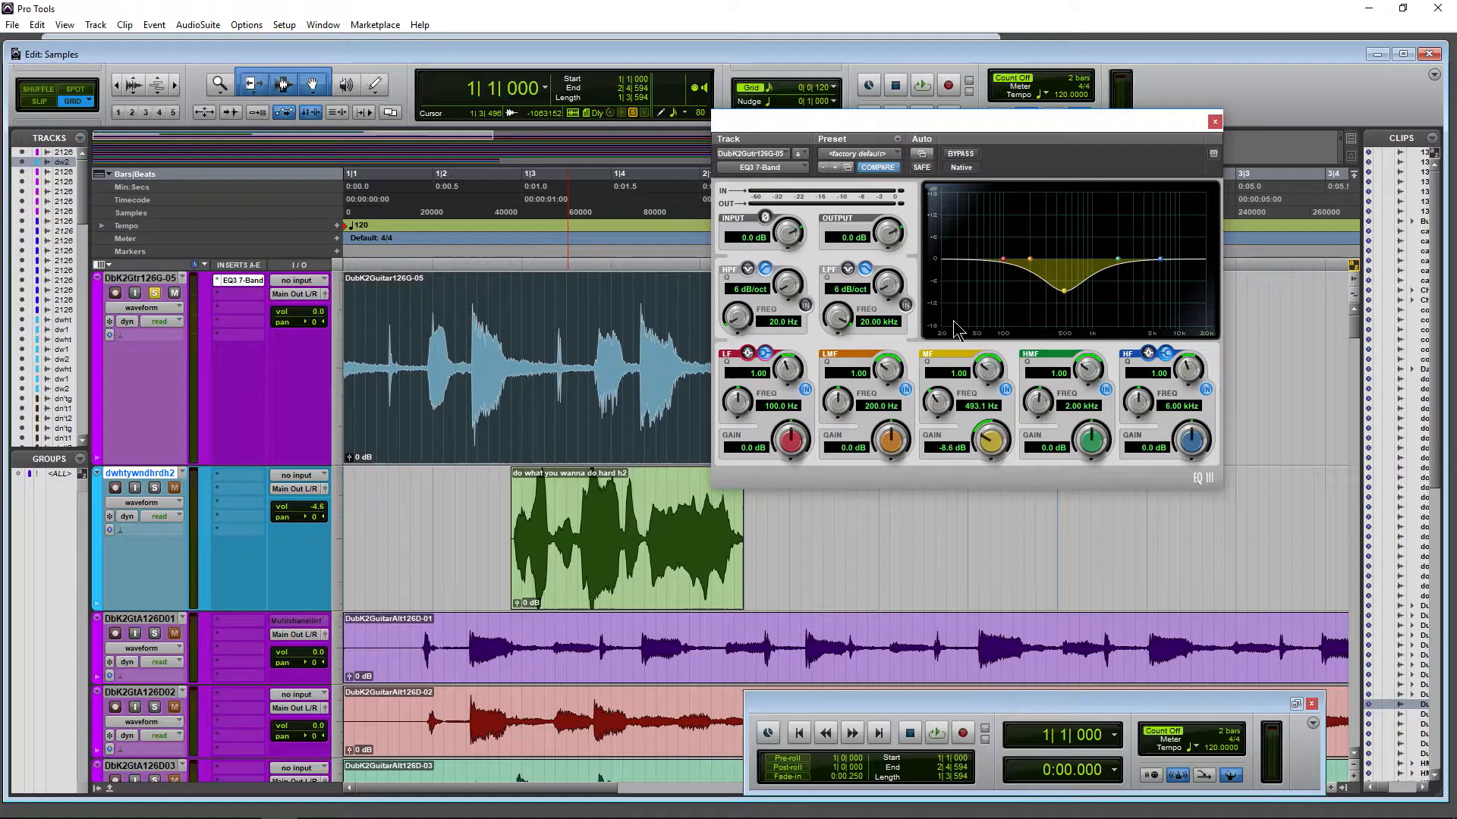
# During playback, pull the insert EQ's low-mid gain down to about -3.1 dB.
pyautogui.click(241, 280)
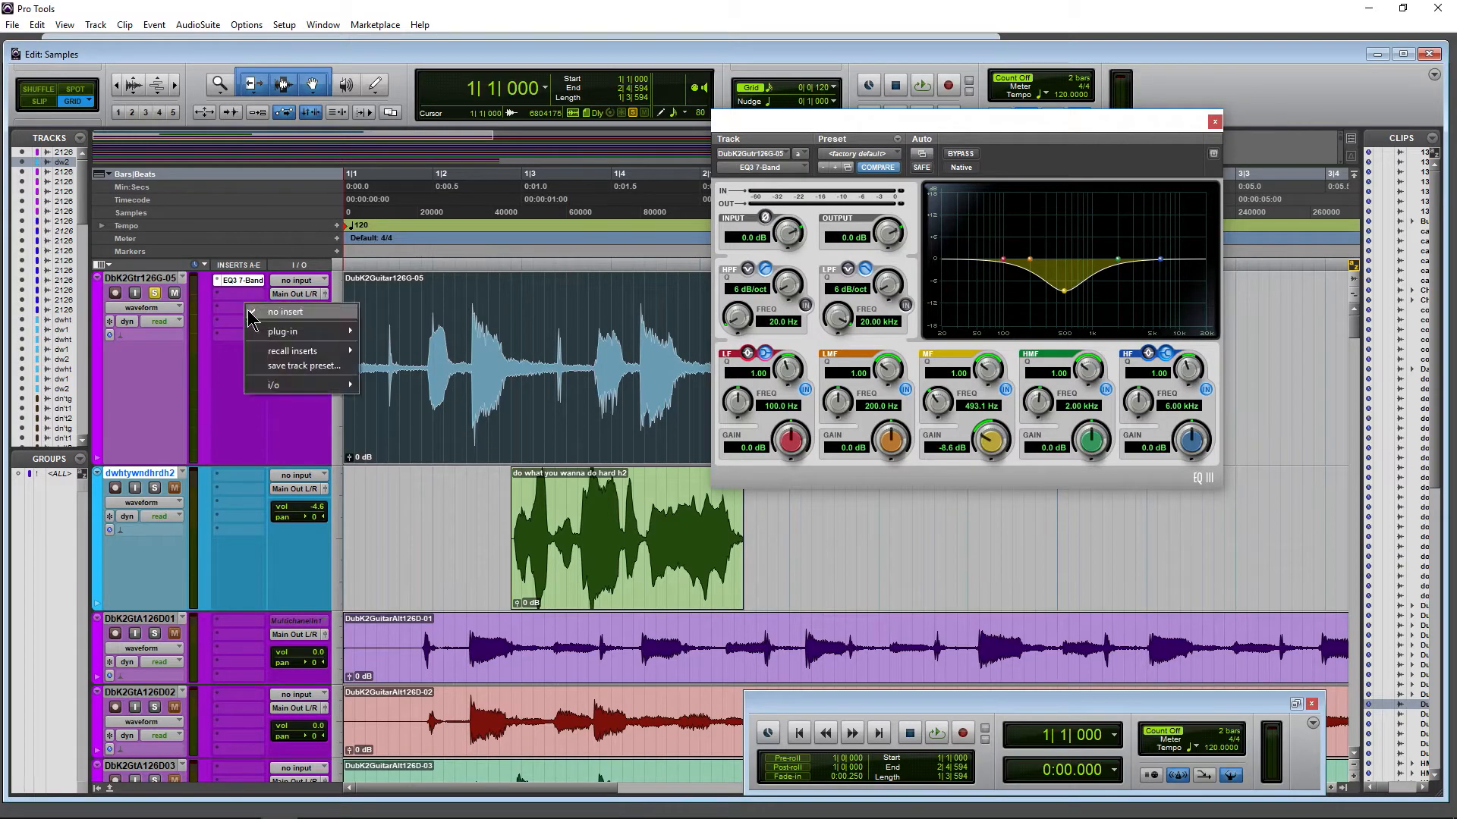
pyautogui.click(282, 331)
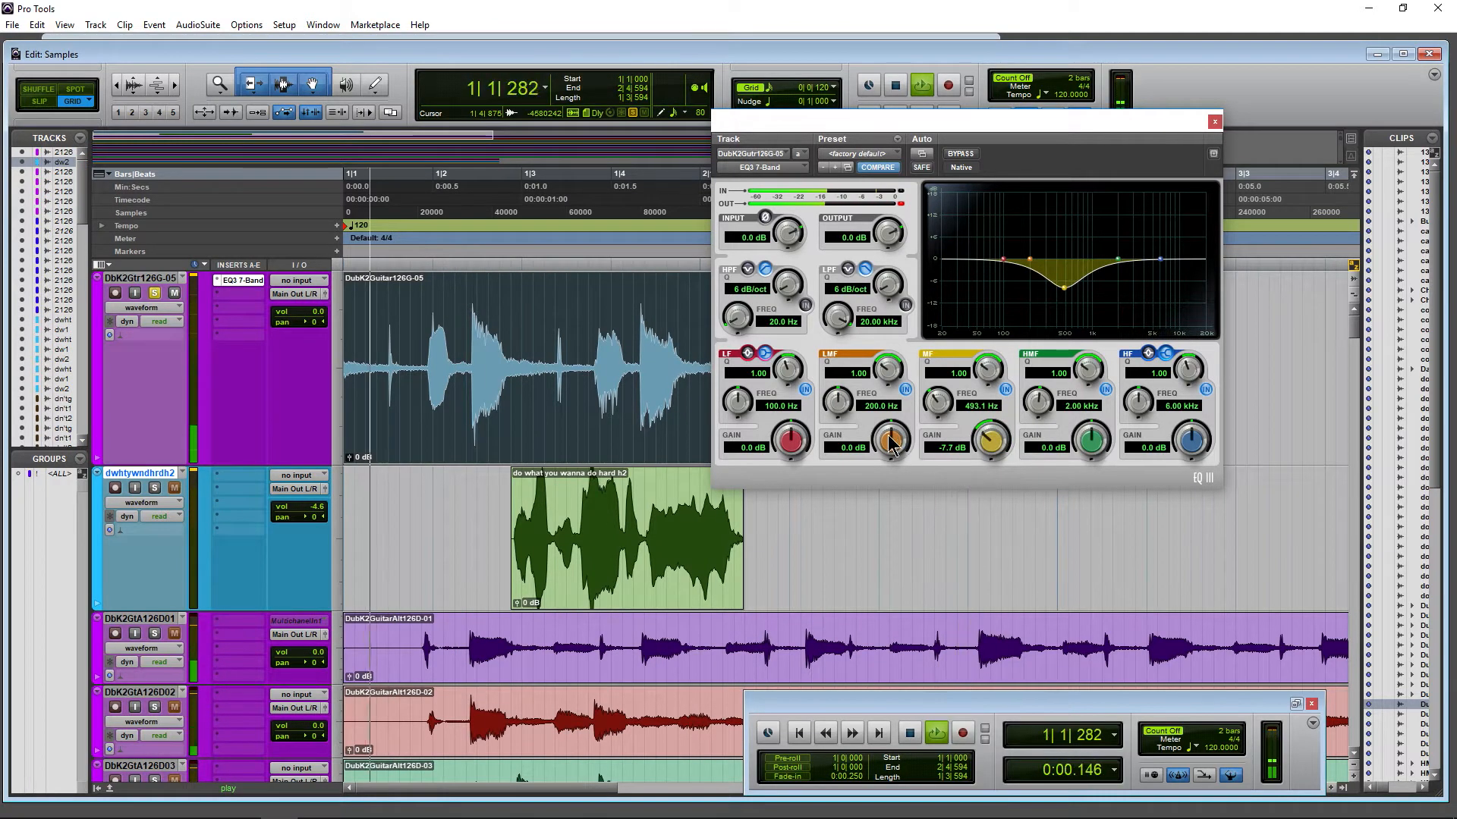
pyautogui.moveTo(890, 442); pyautogui.dragTo(891, 455)
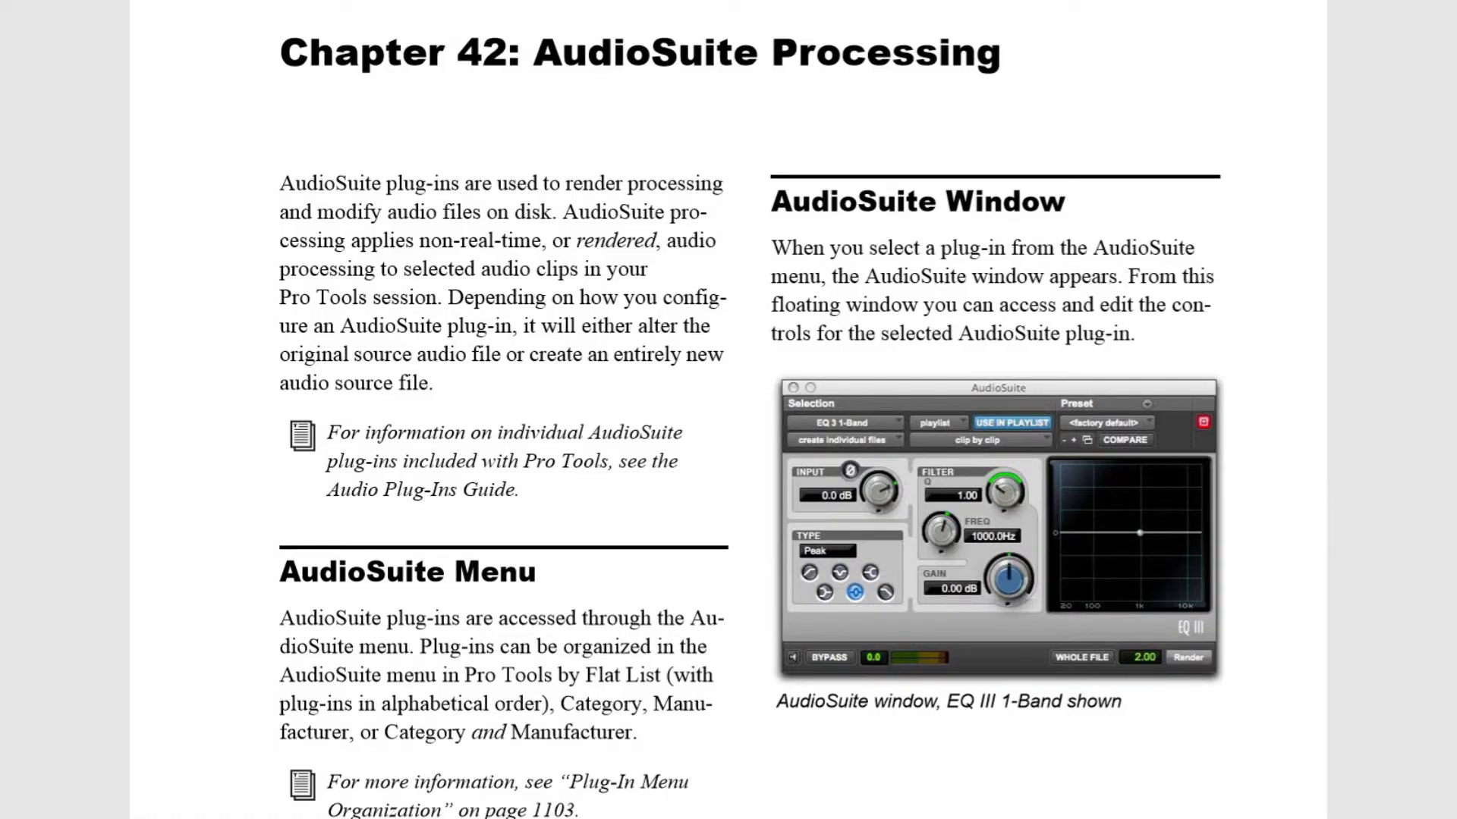
# Open the EQ3 7-Band AudioSuite processor and cut its 1 kHz mid band to -13.6 dB.
pyautogui.click(198, 25)
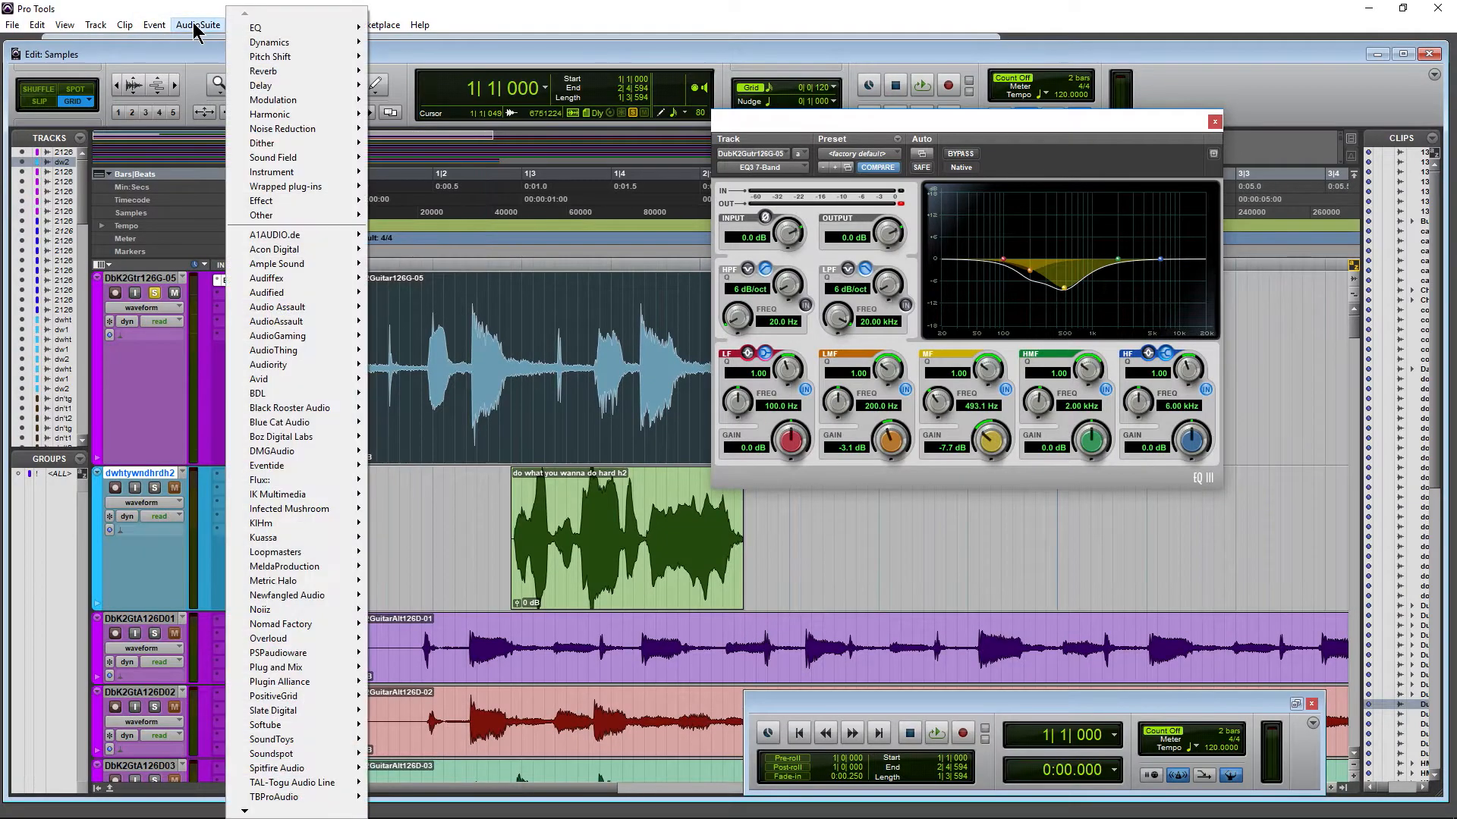
pyautogui.moveTo(273, 28)
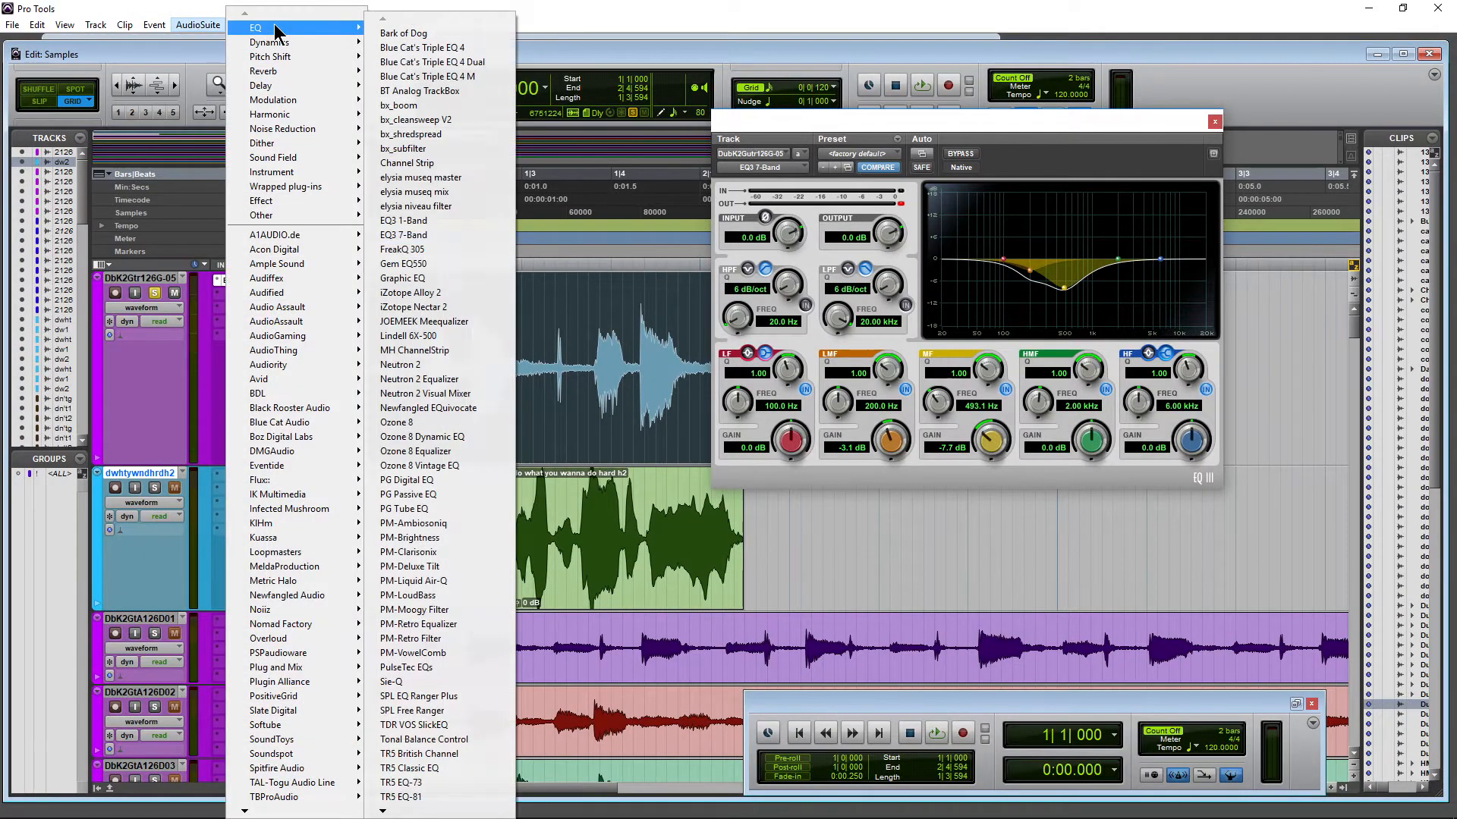
pyautogui.moveTo(430, 235)
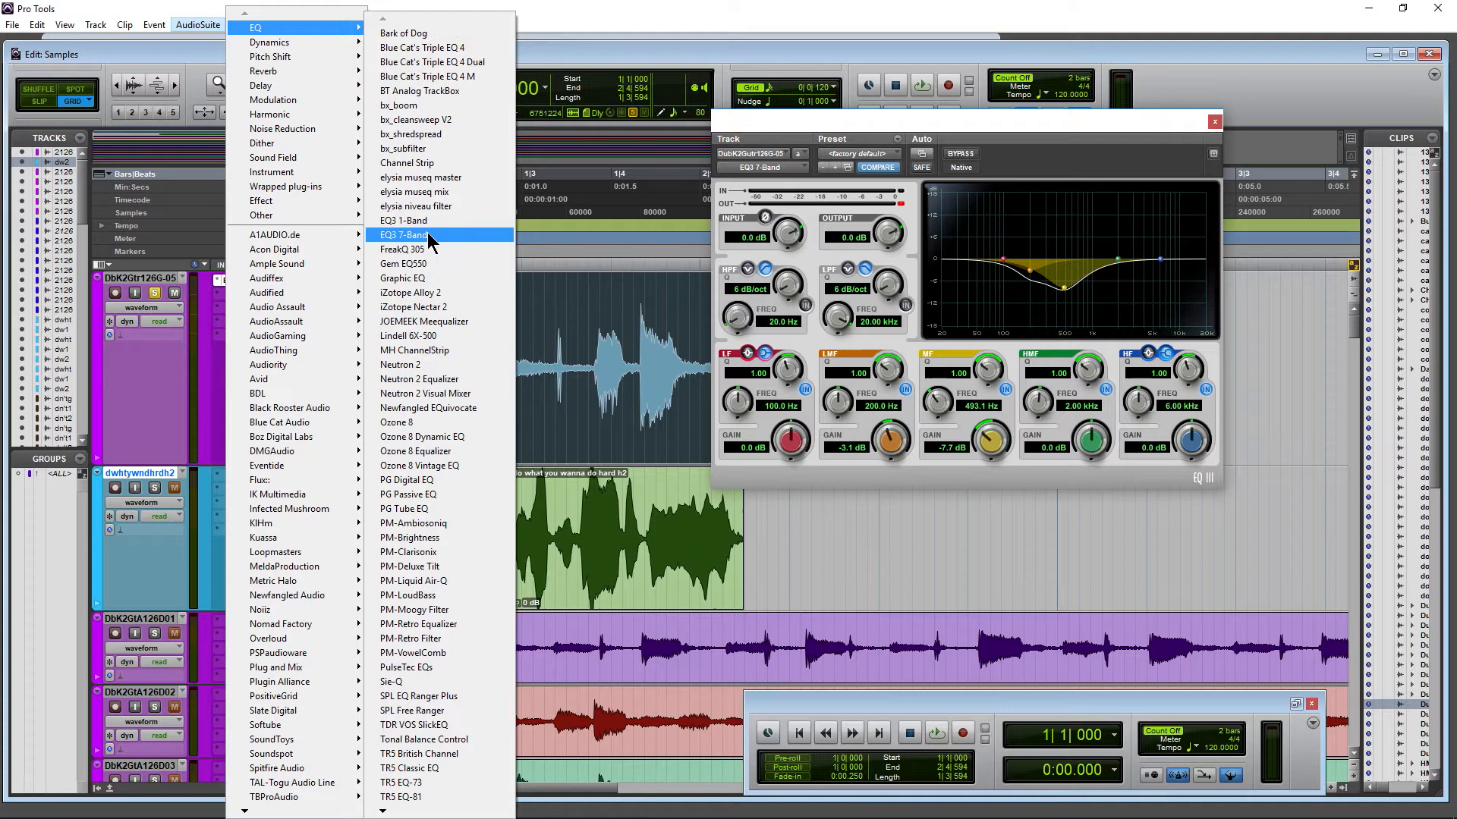
pyautogui.moveTo(287, 215)
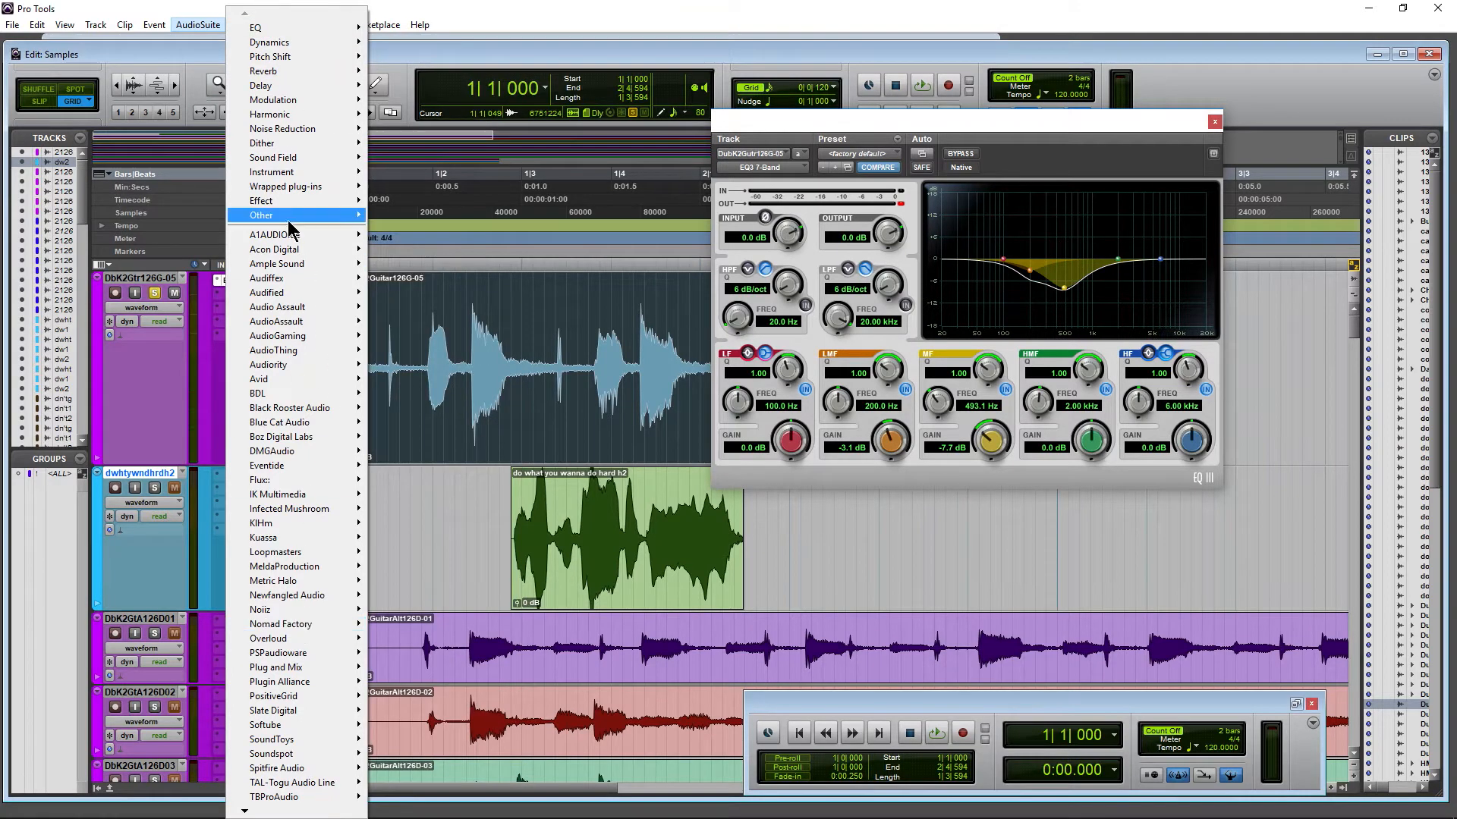
pyautogui.moveTo(282, 71)
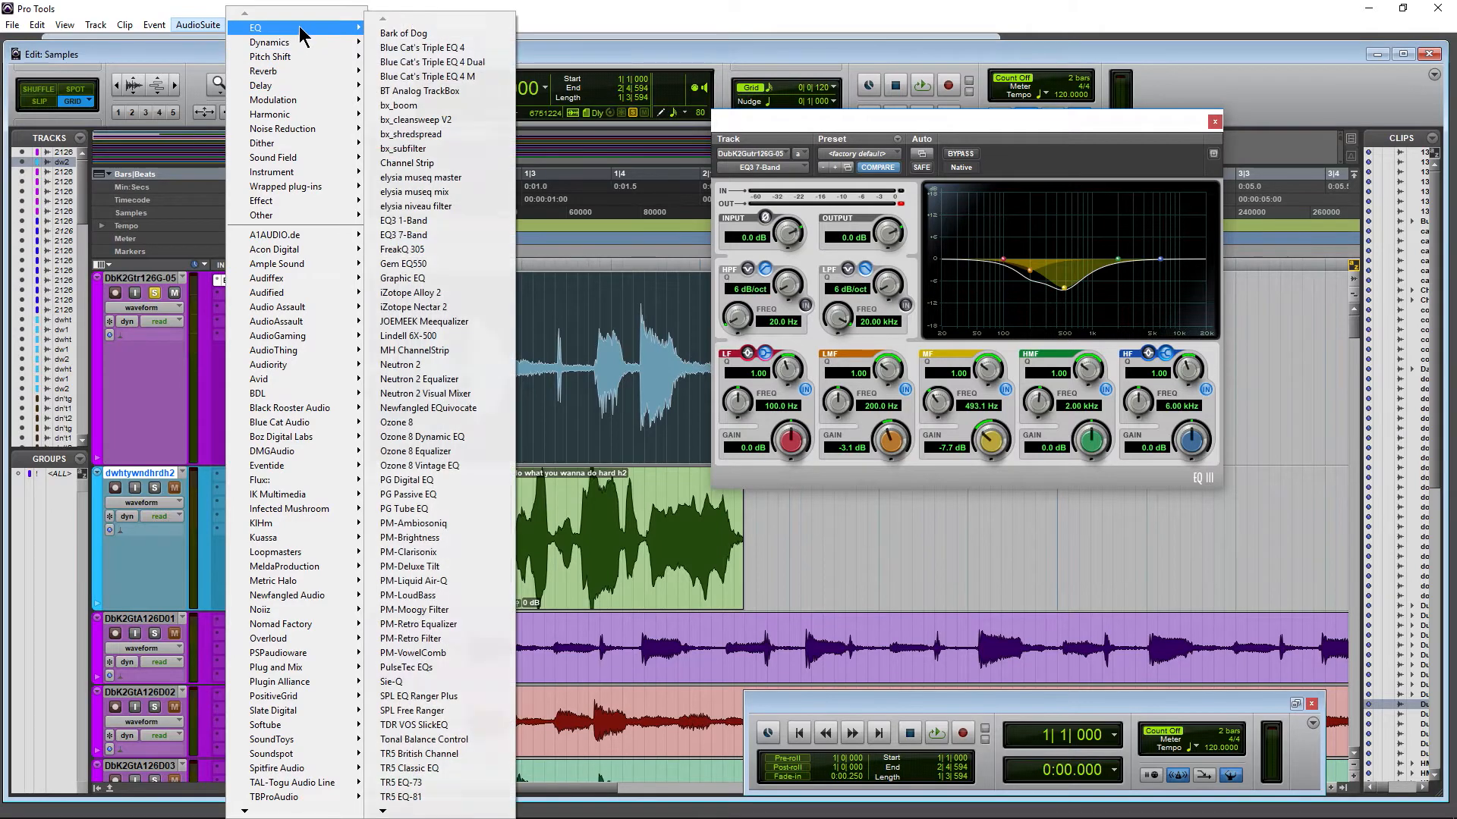
pyautogui.moveTo(420, 234)
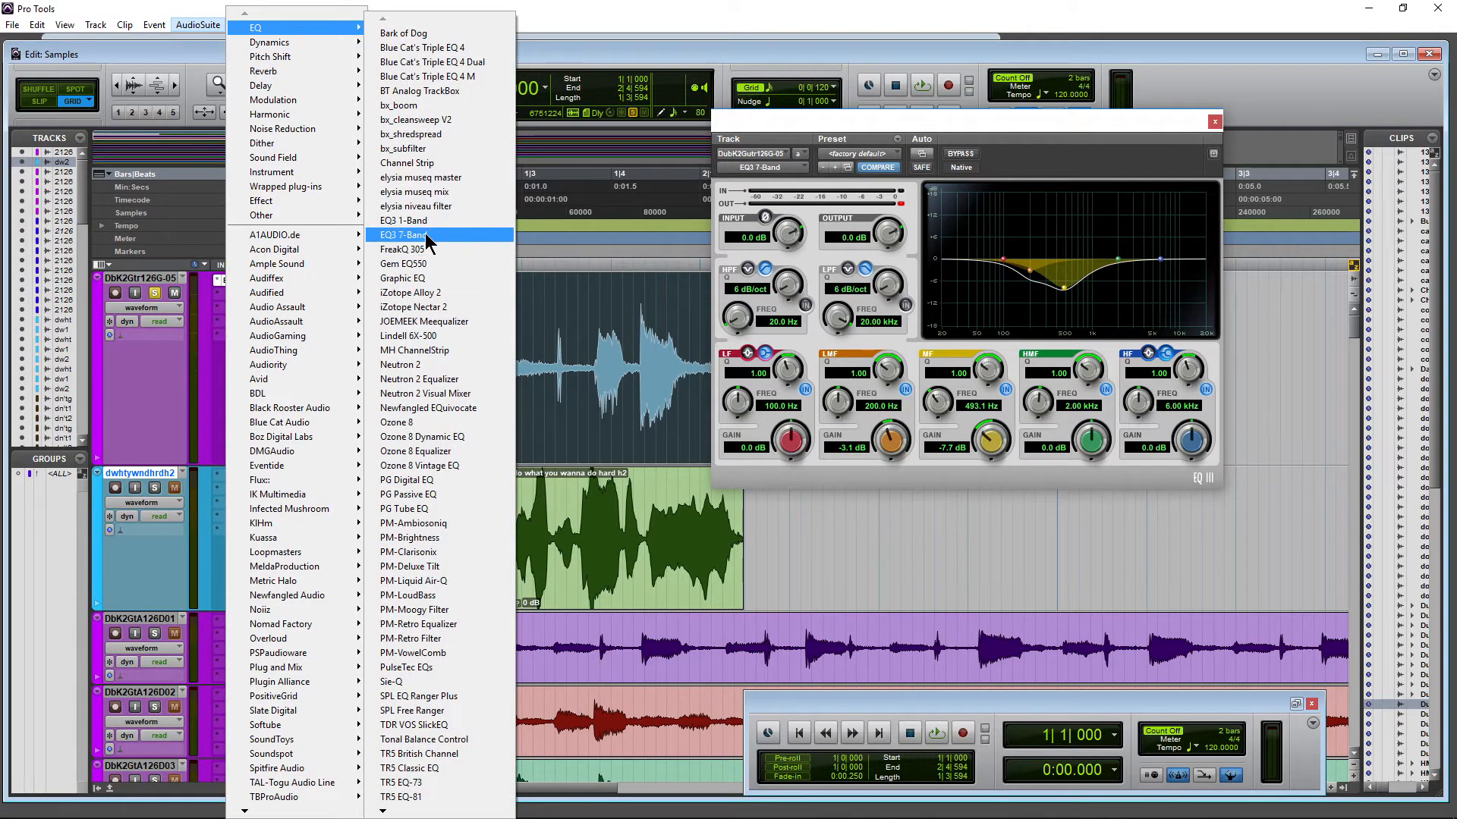
pyautogui.click(402, 235)
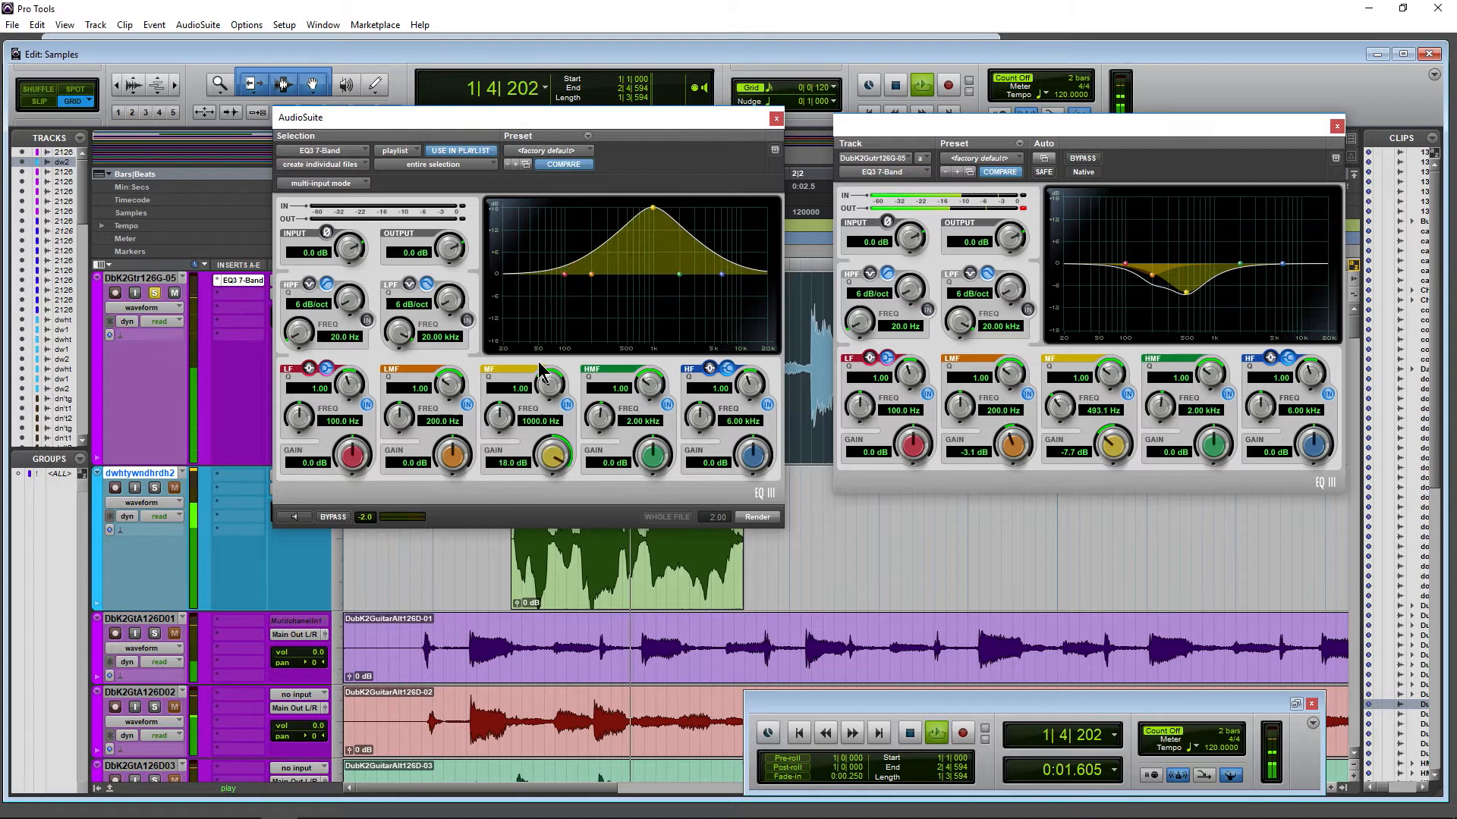
pyautogui.moveTo(548, 455); pyautogui.dragTo(548, 465)
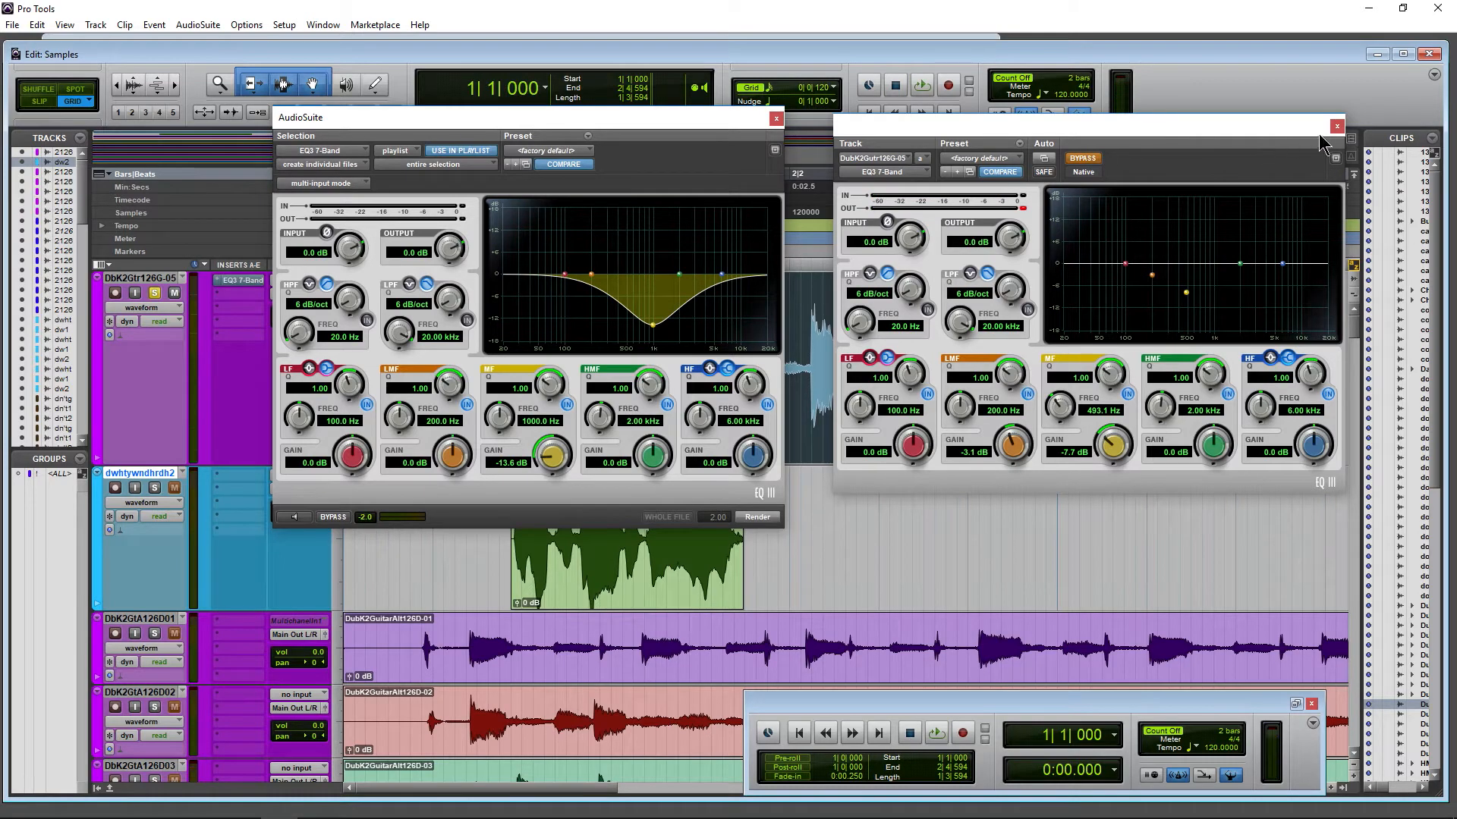
# Close the insert EQ window and set the AudioSuite file mode to create individual files.
pyautogui.click(1336, 125)
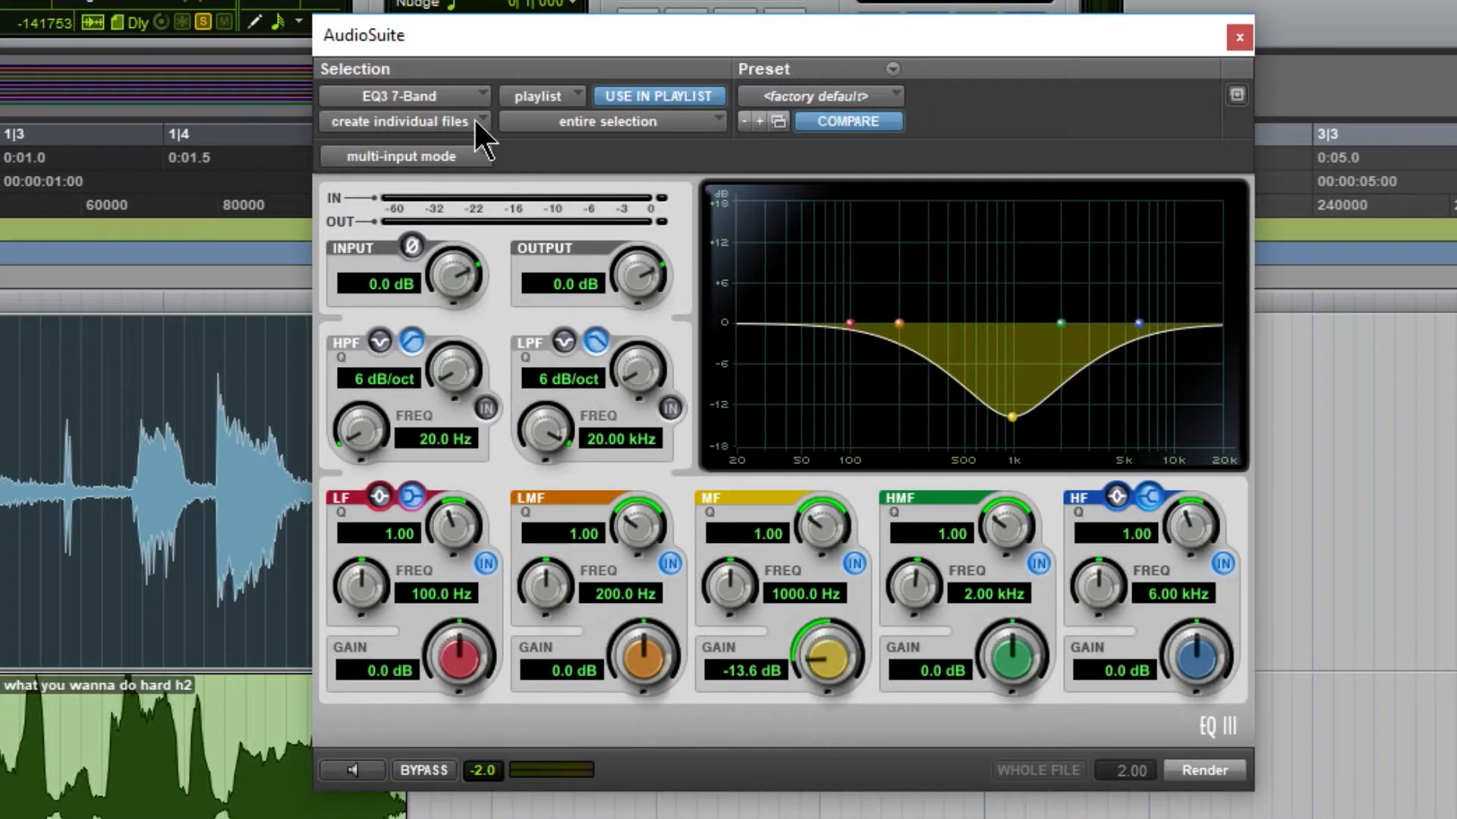
pyautogui.click(405, 121)
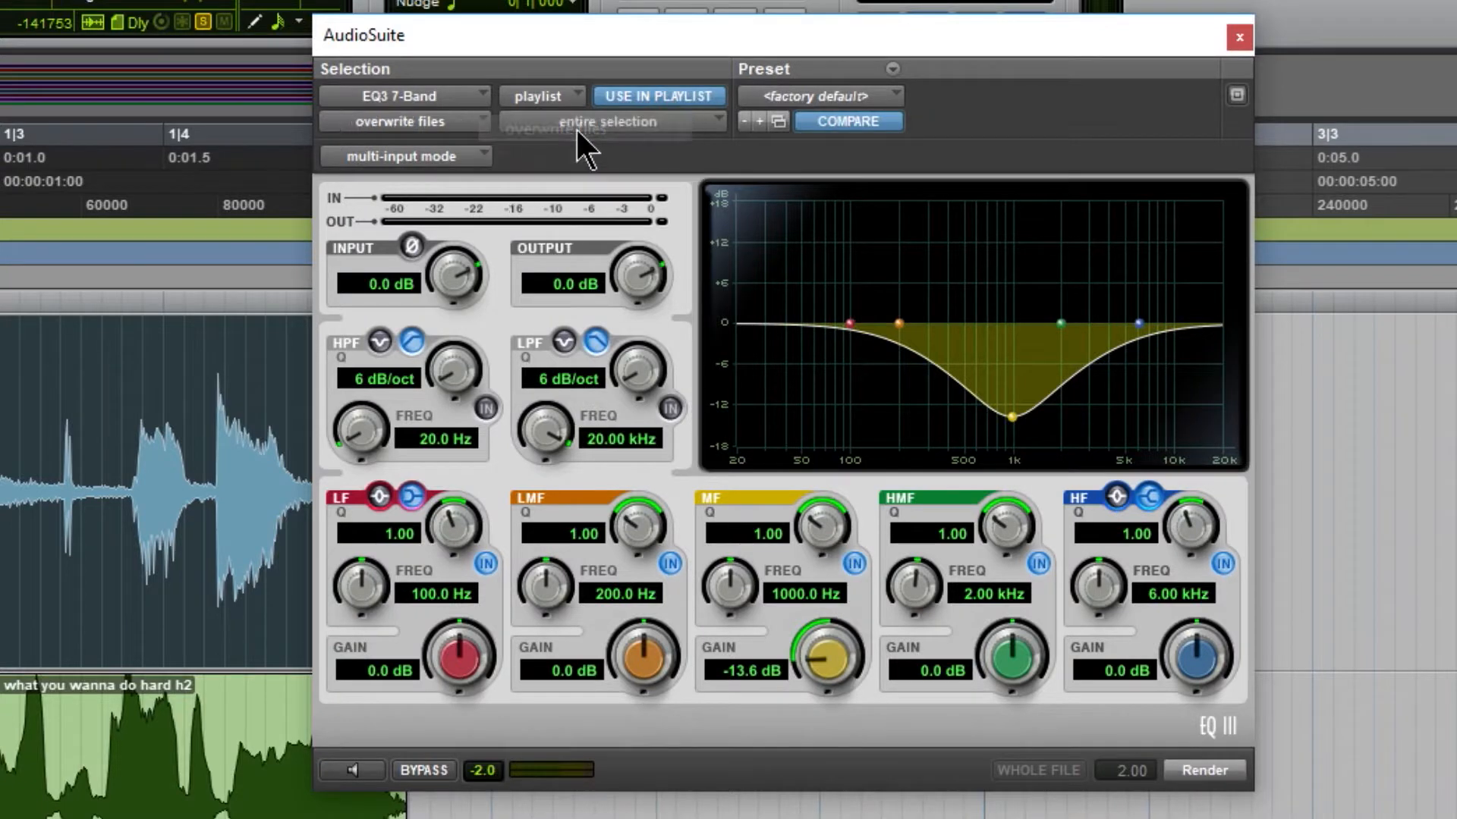
pyautogui.click(395, 122)
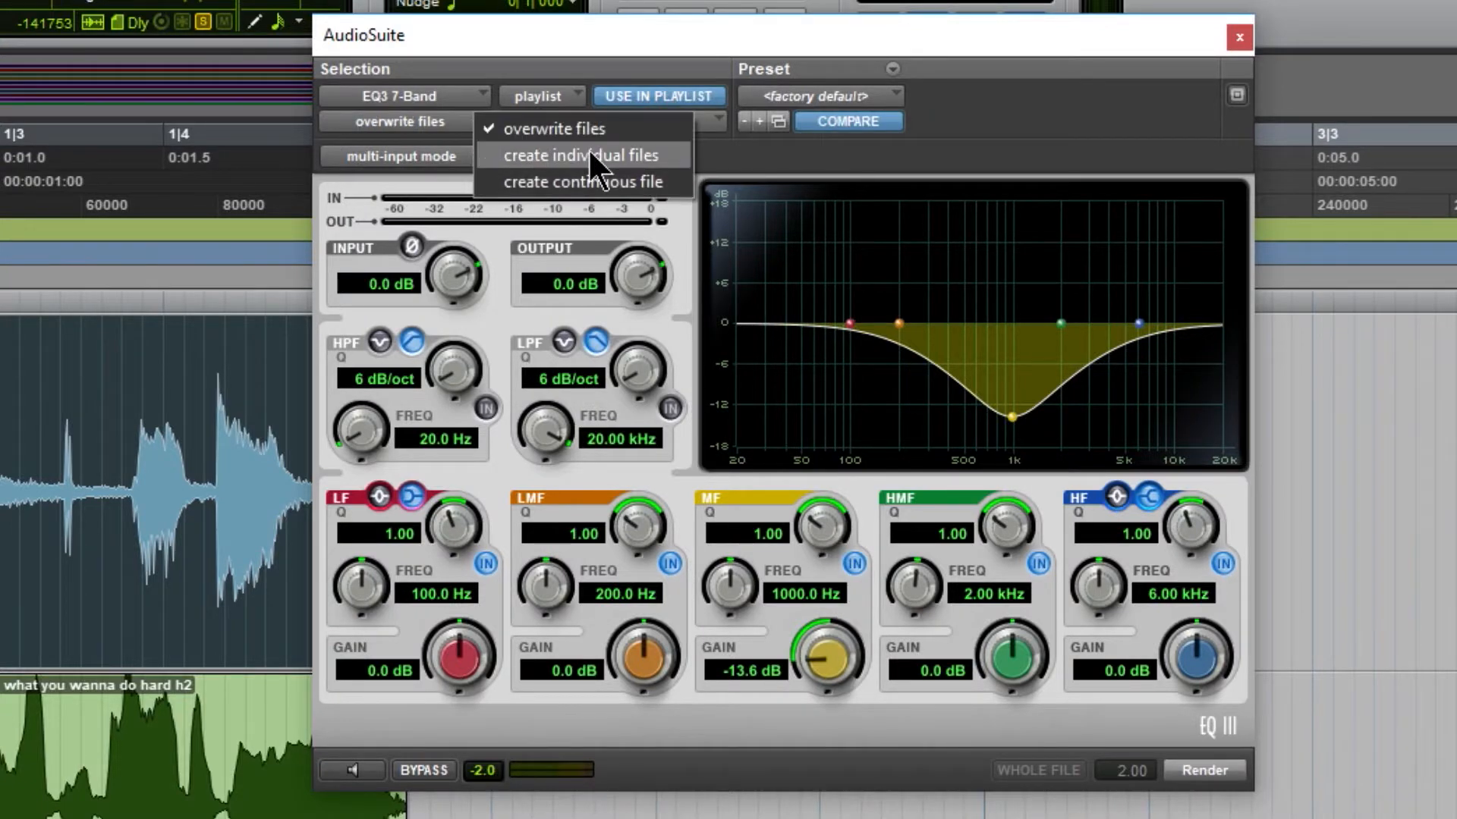
pyautogui.click(587, 182)
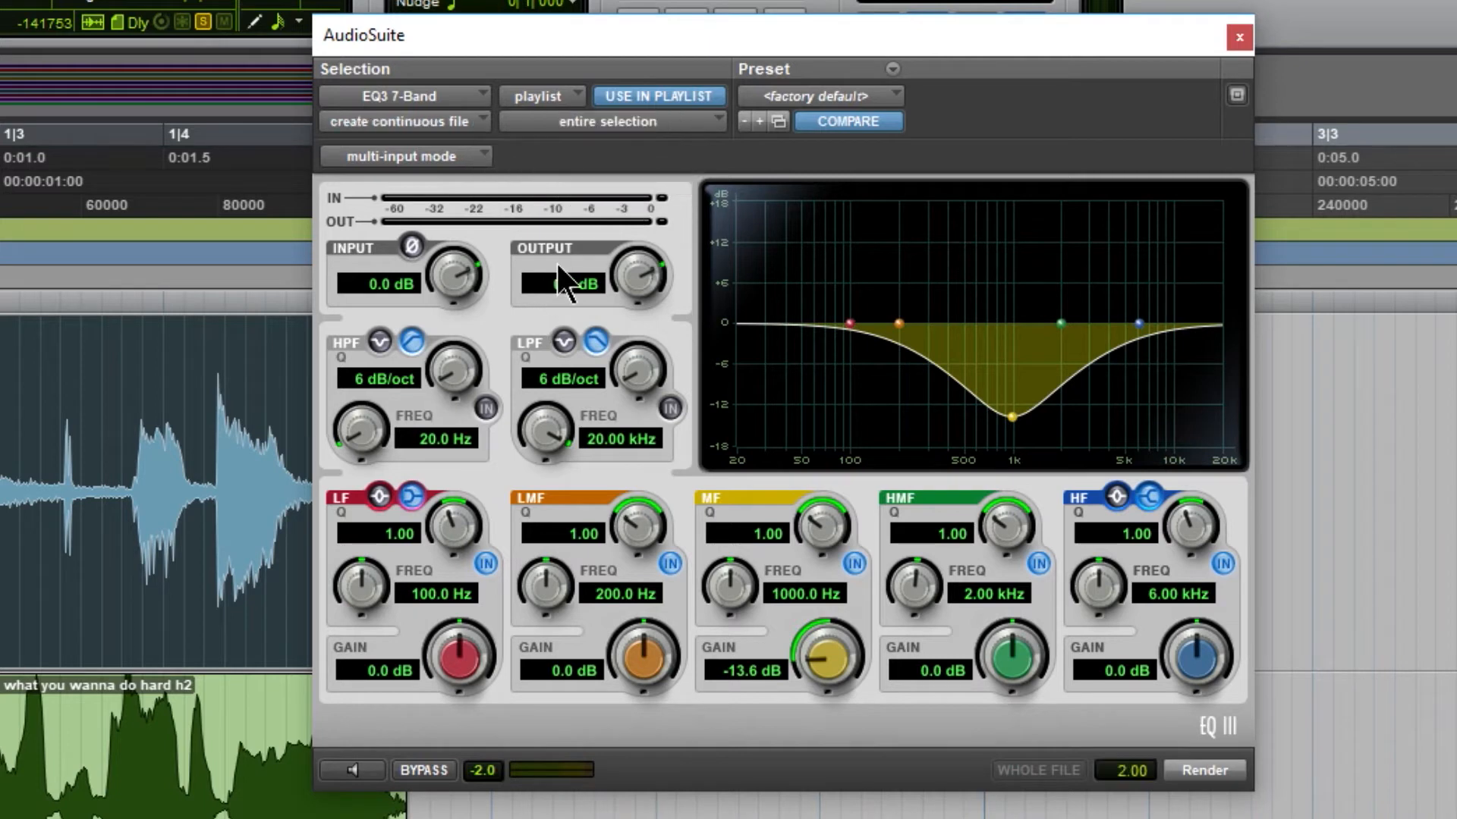
pyautogui.click(404, 121)
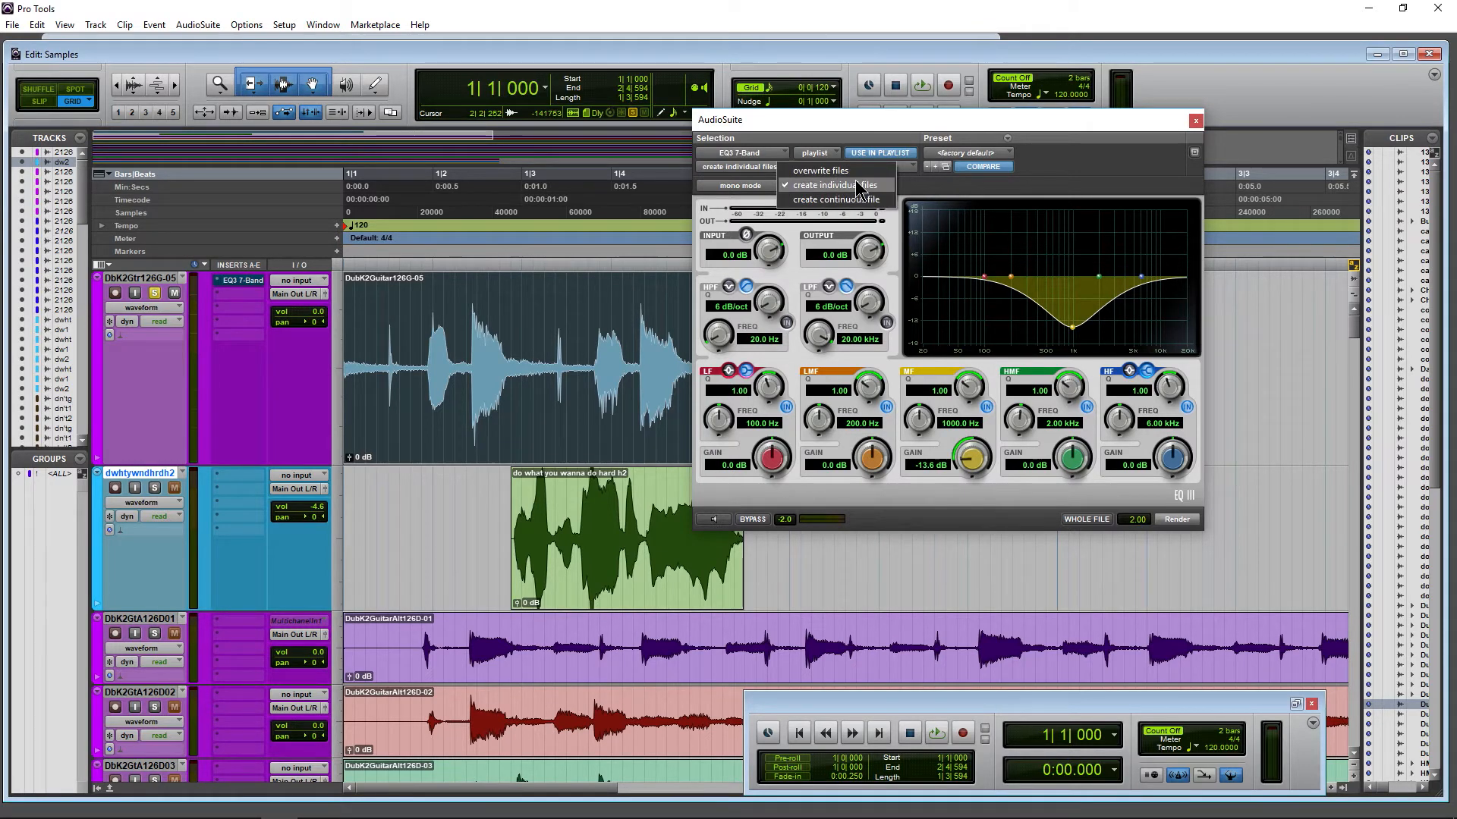
# Set the AudioSuite EQ to process clip by clip, writing each to a new file.
pyautogui.click(1006, 137)
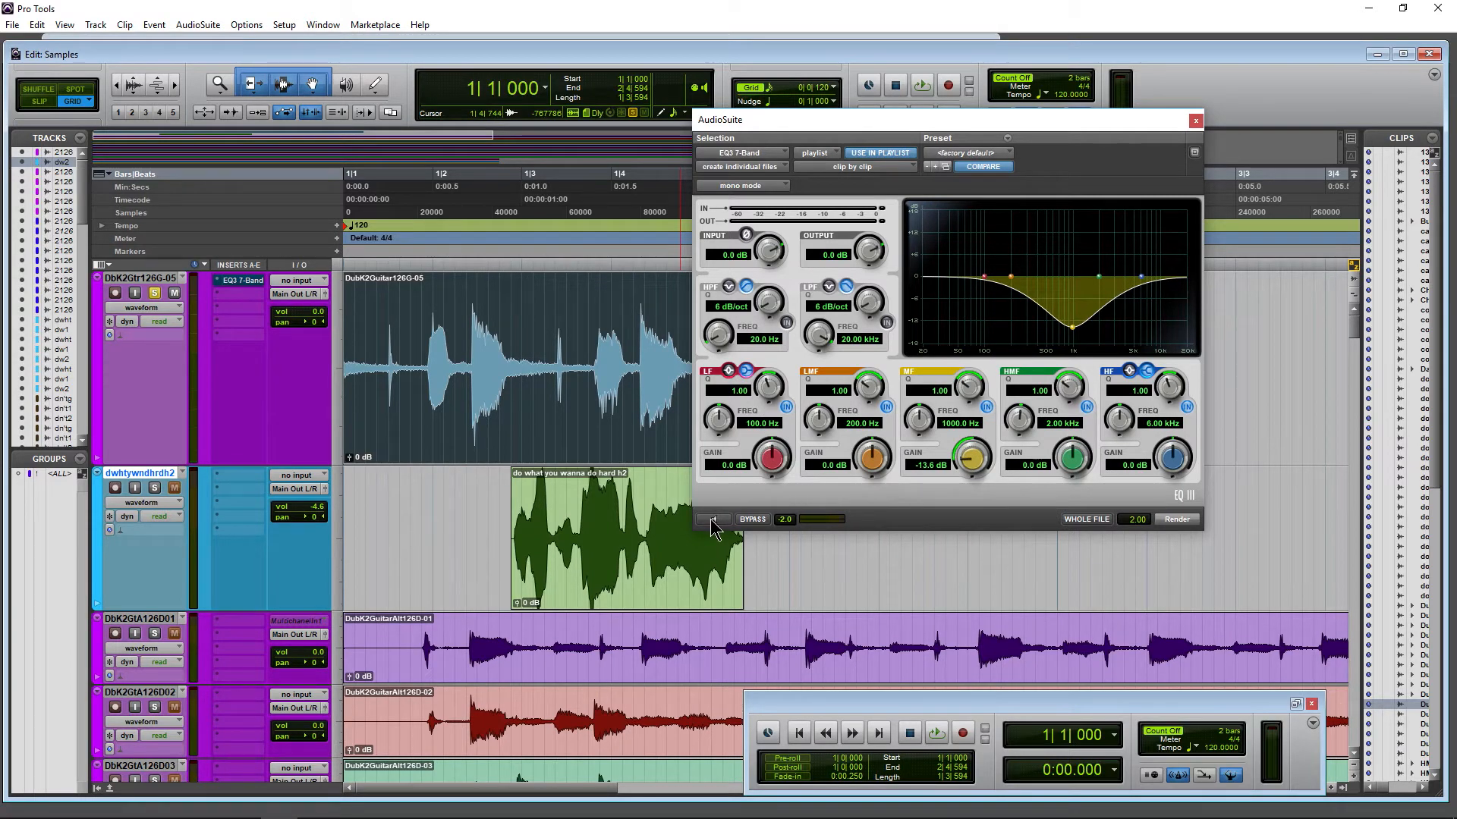
pyautogui.moveTo(713, 519)
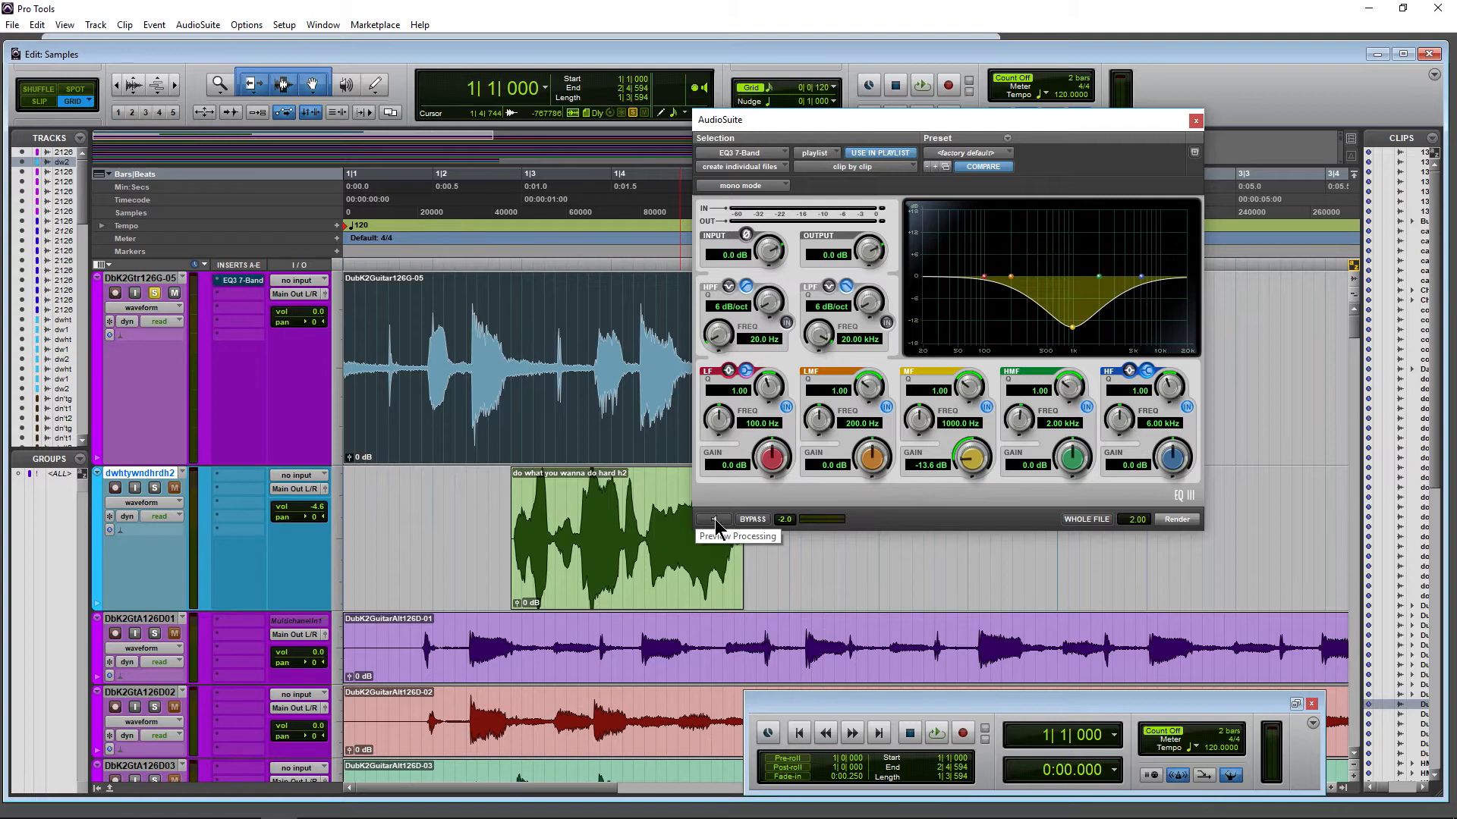
# Preview the AudioSuite EQ with LF at -12 dB and LMF and MF at -18 dB.
pyautogui.click(713, 519)
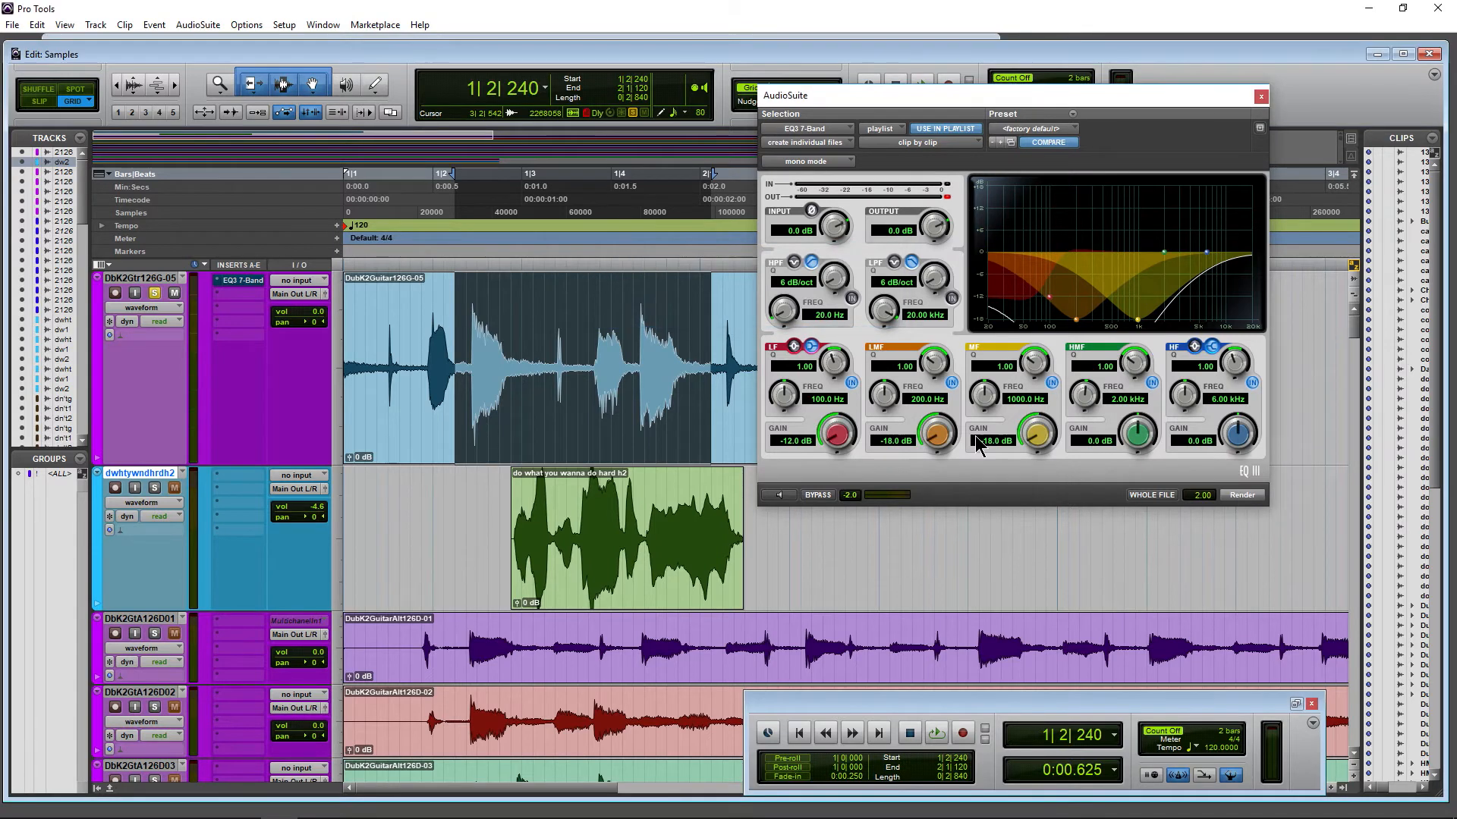
pyautogui.click(1241, 495)
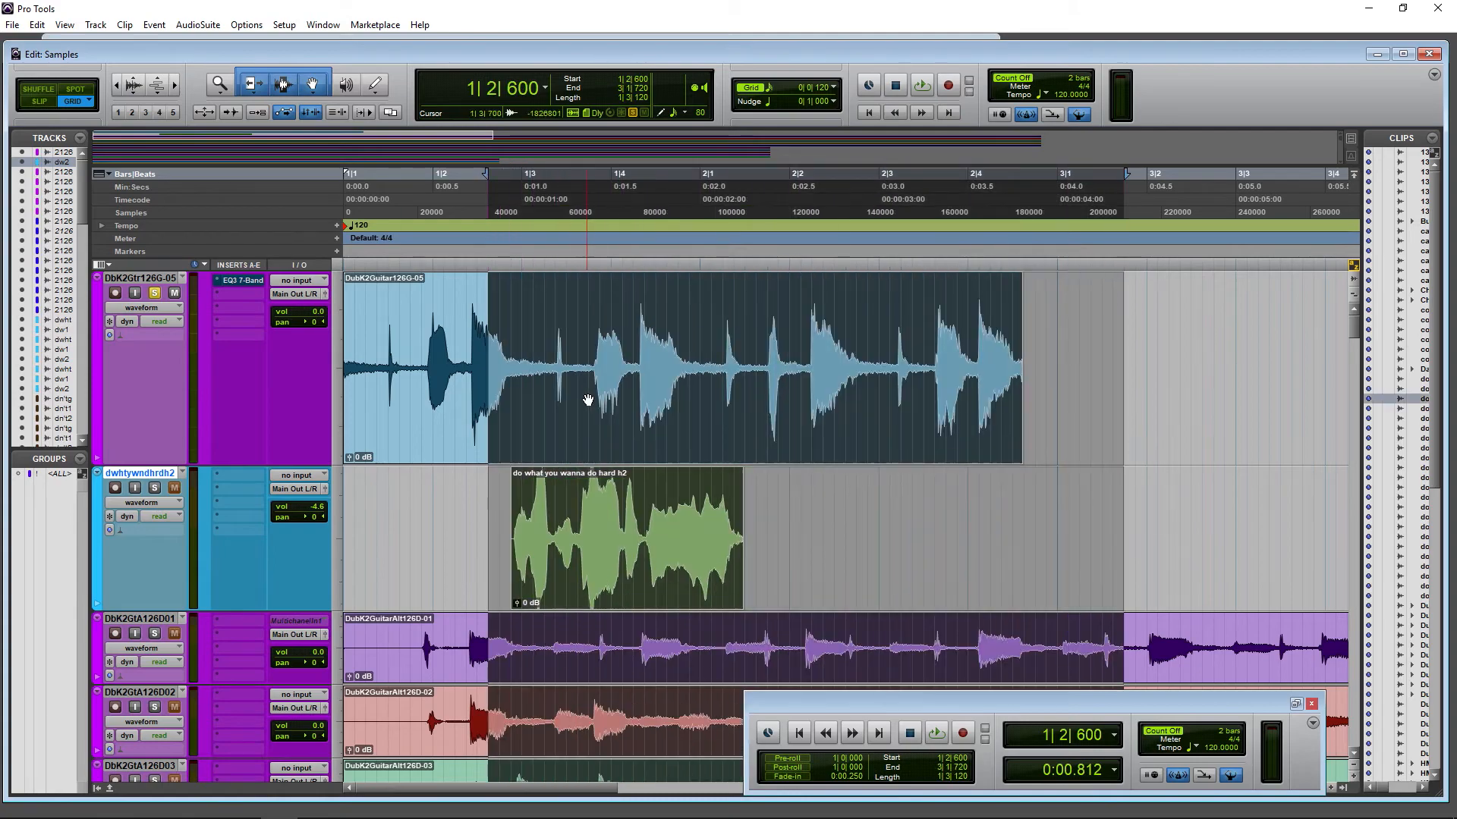
pyautogui.moveTo(596, 429)
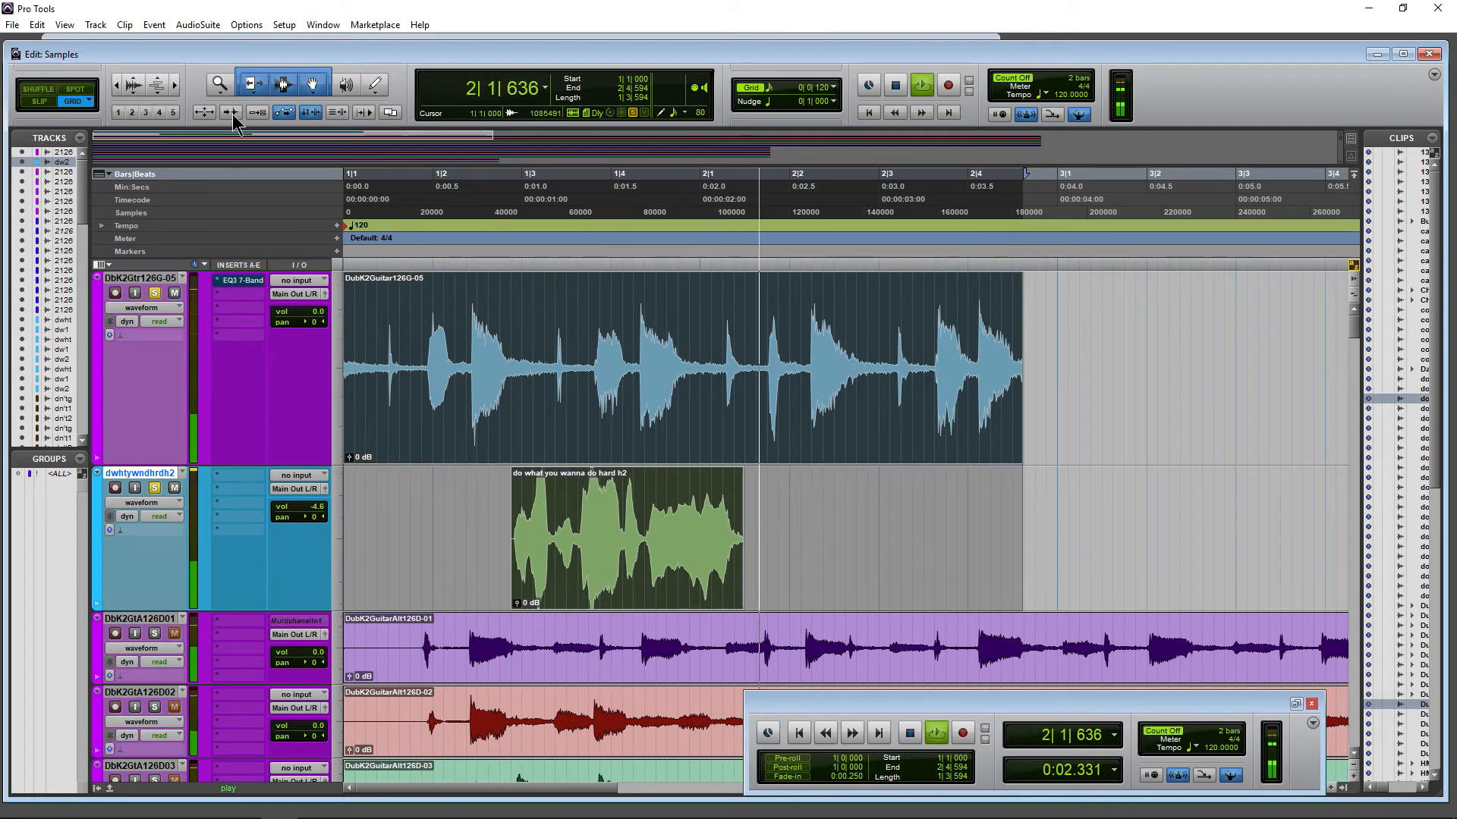
# Reopen EQ3 7-Band AudioSuite with LF at -12 dB and LMF, MF, HMF at -18 dB.
pyautogui.click(196, 25)
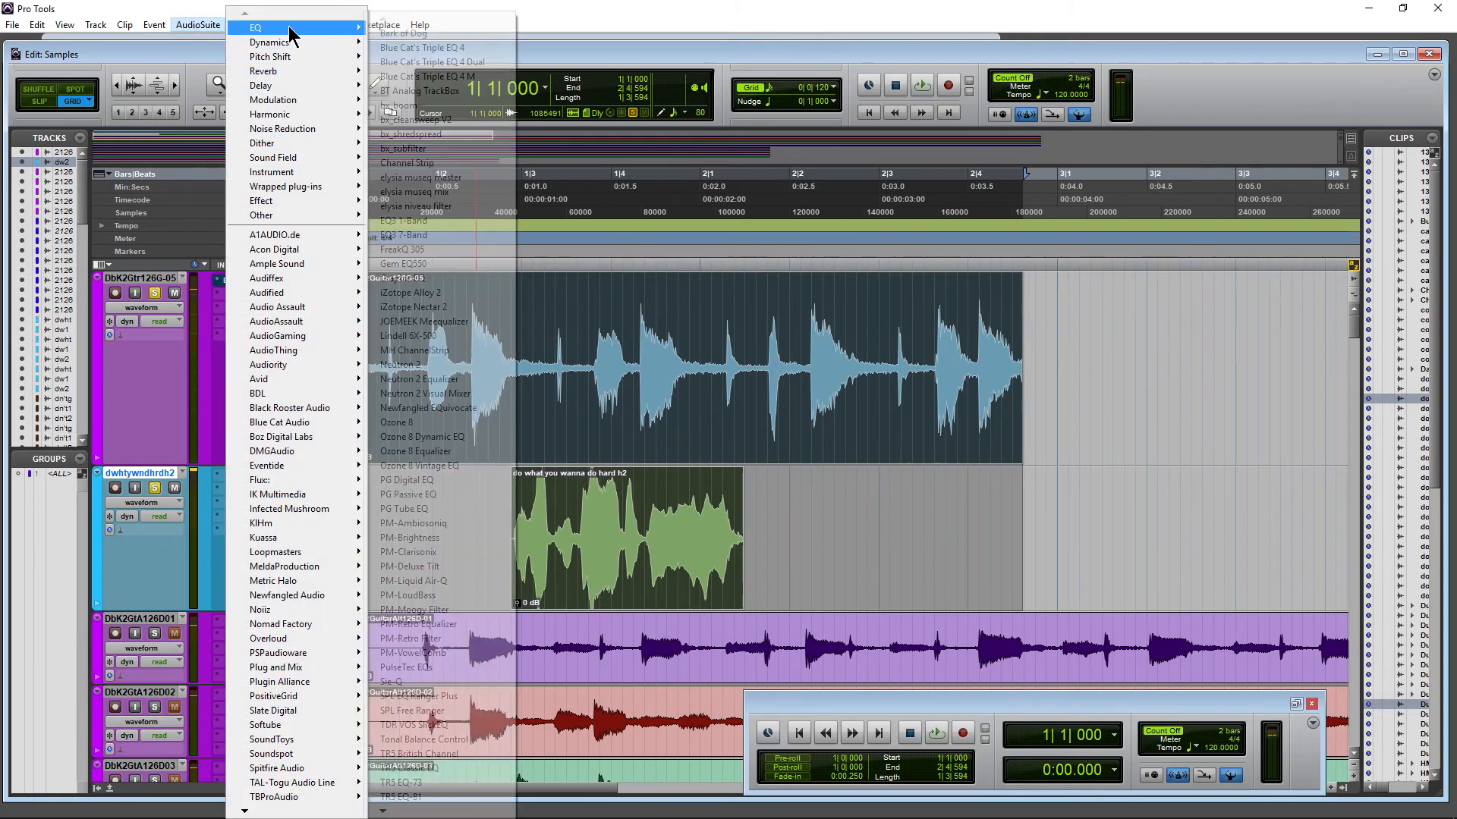
pyautogui.click(402, 235)
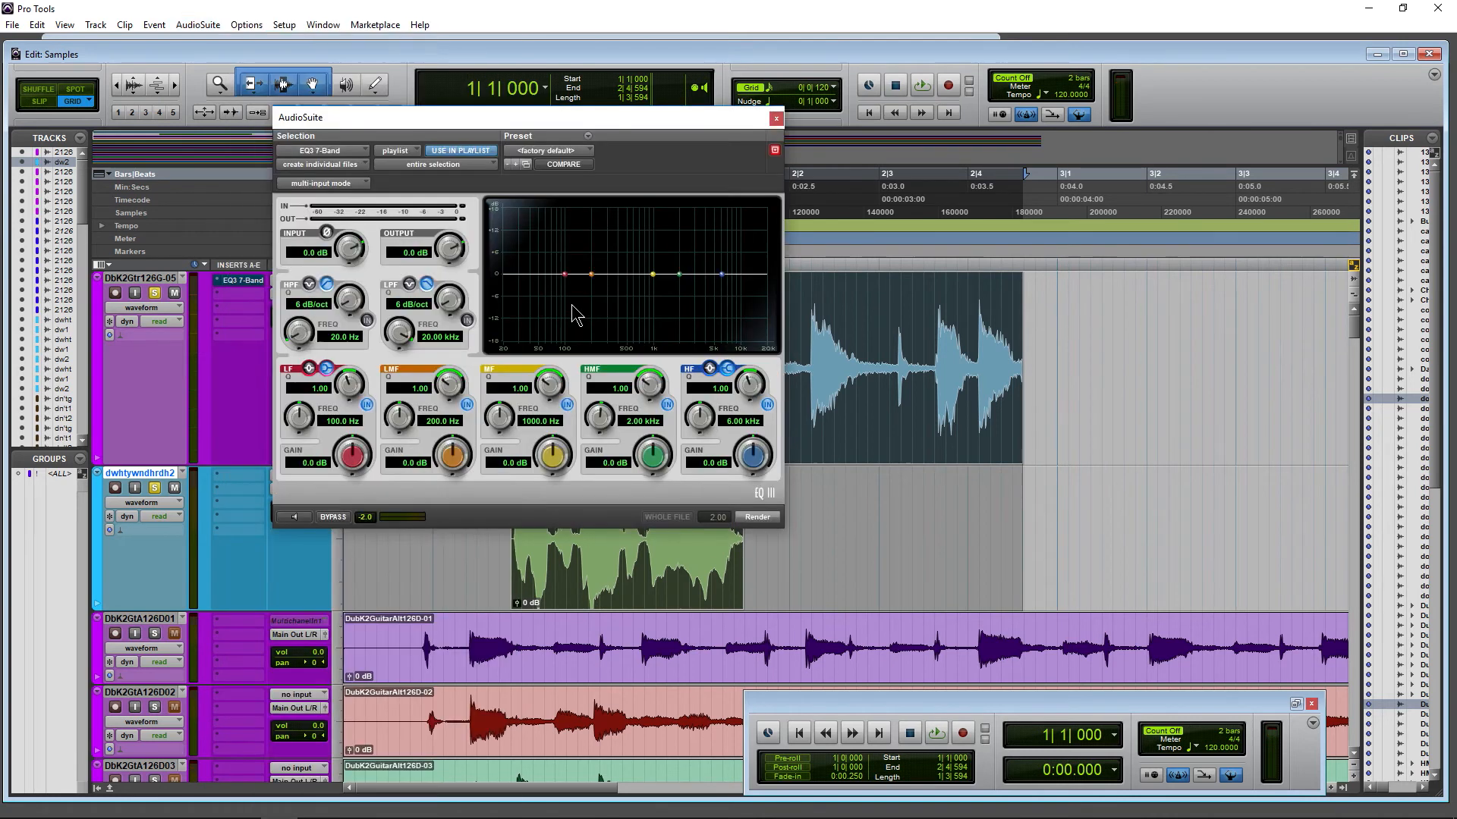
pyautogui.moveTo(301, 117); pyautogui.dragTo(786, 117)
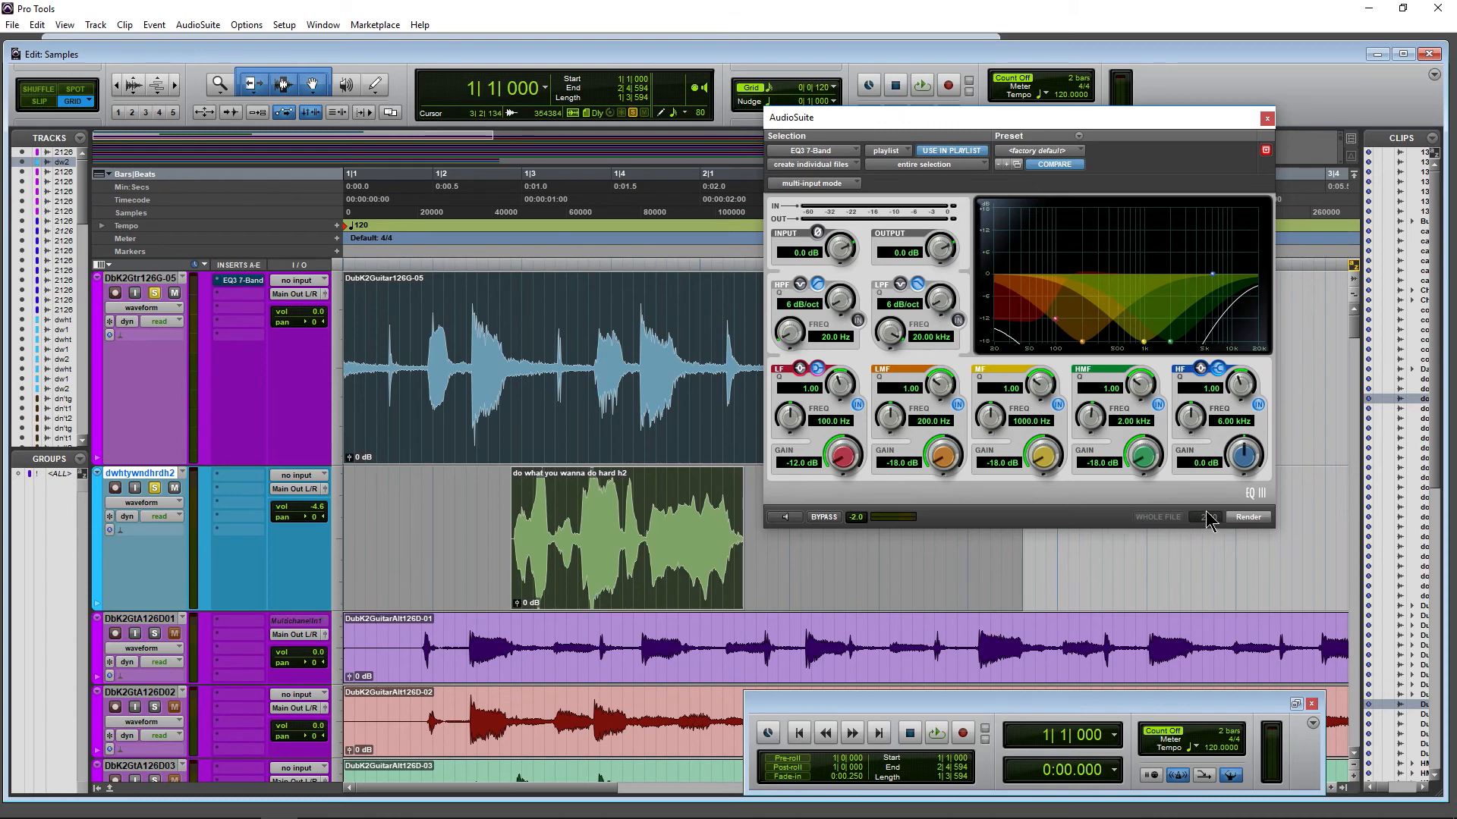
# Render the EQ on the entire selection of guitar and vocal clips as individual files.
pyautogui.click(925, 164)
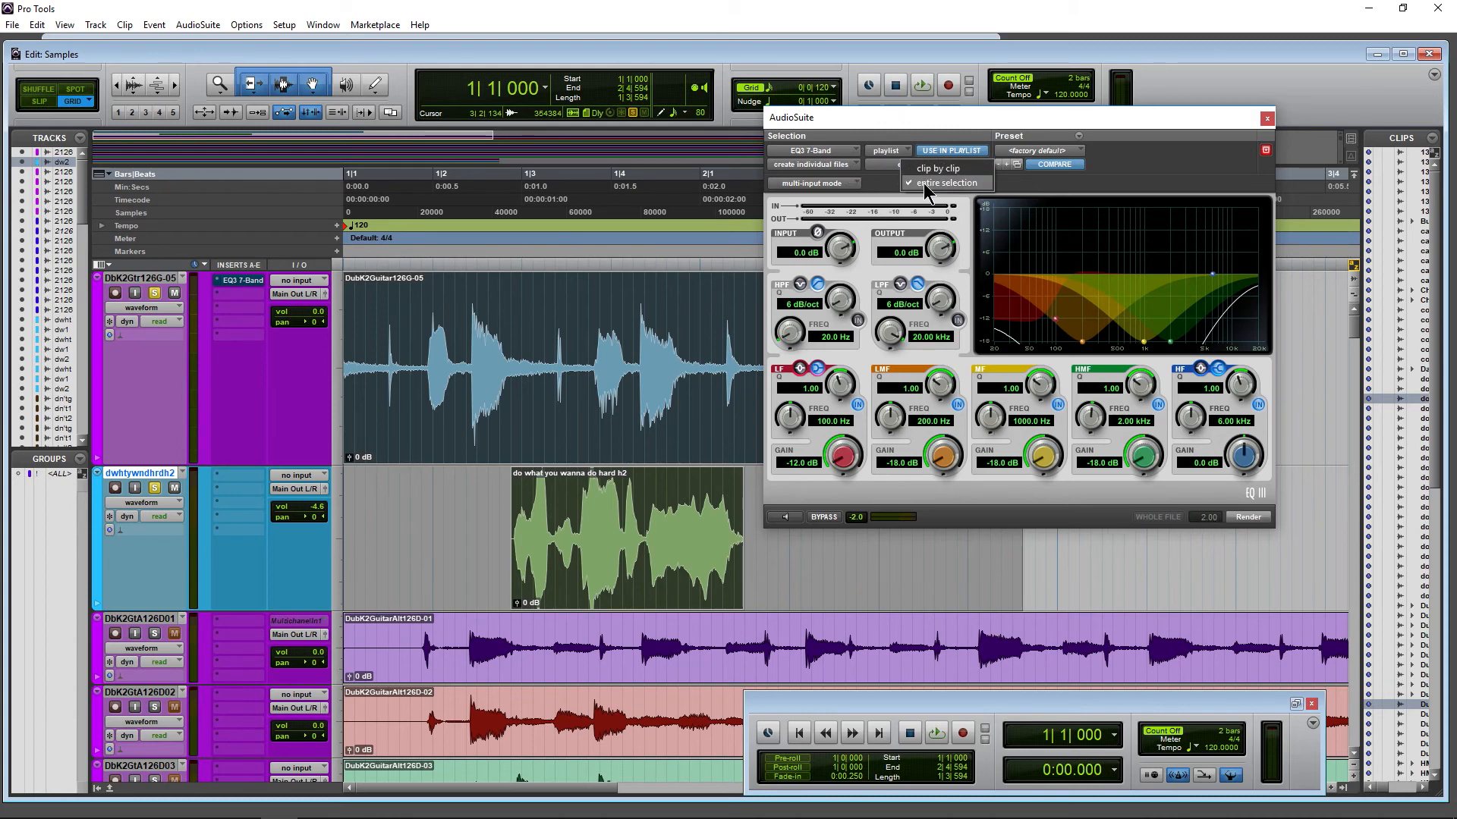
pyautogui.click(810, 164)
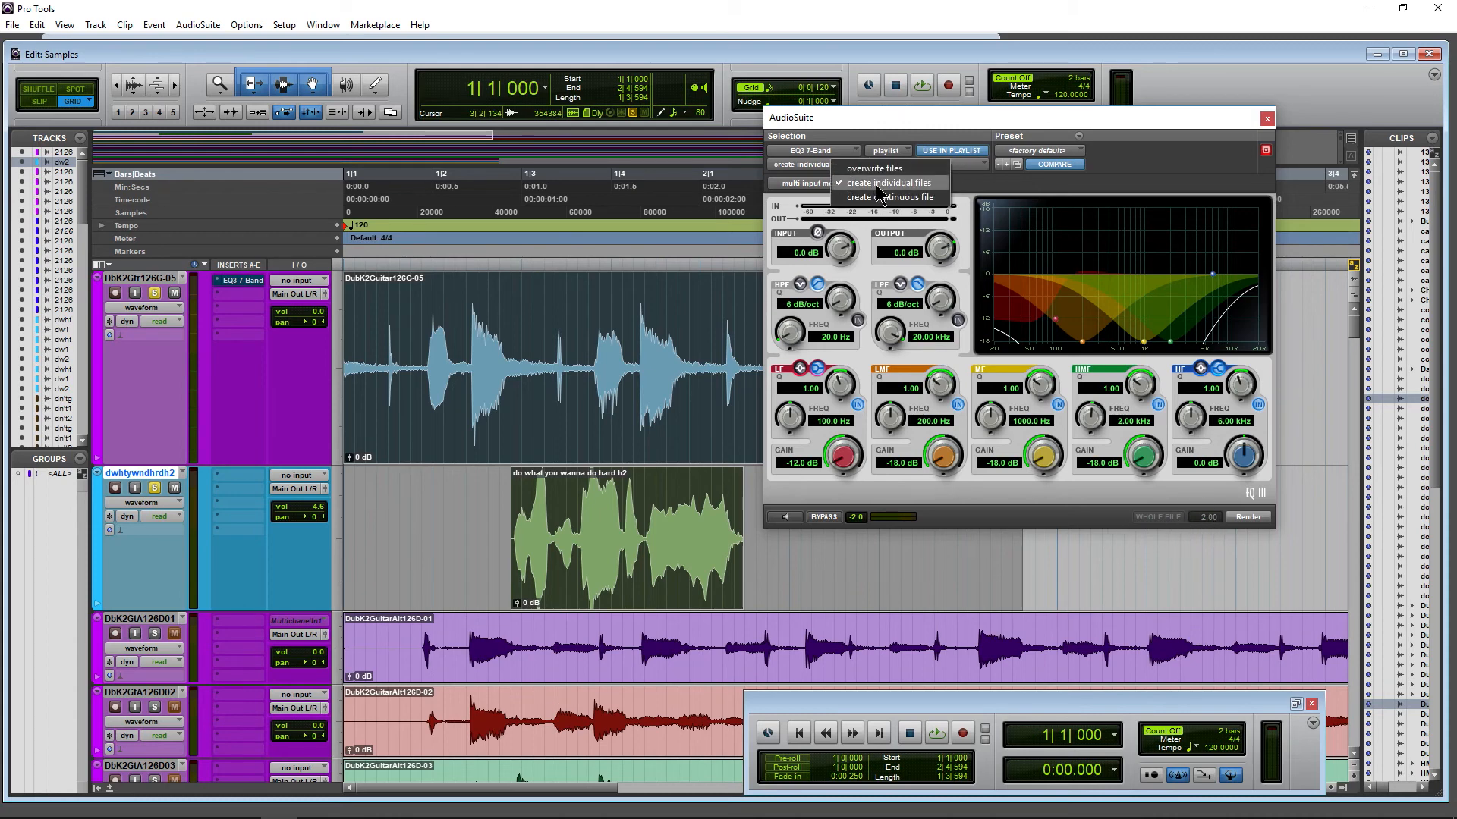
pyautogui.click(889, 182)
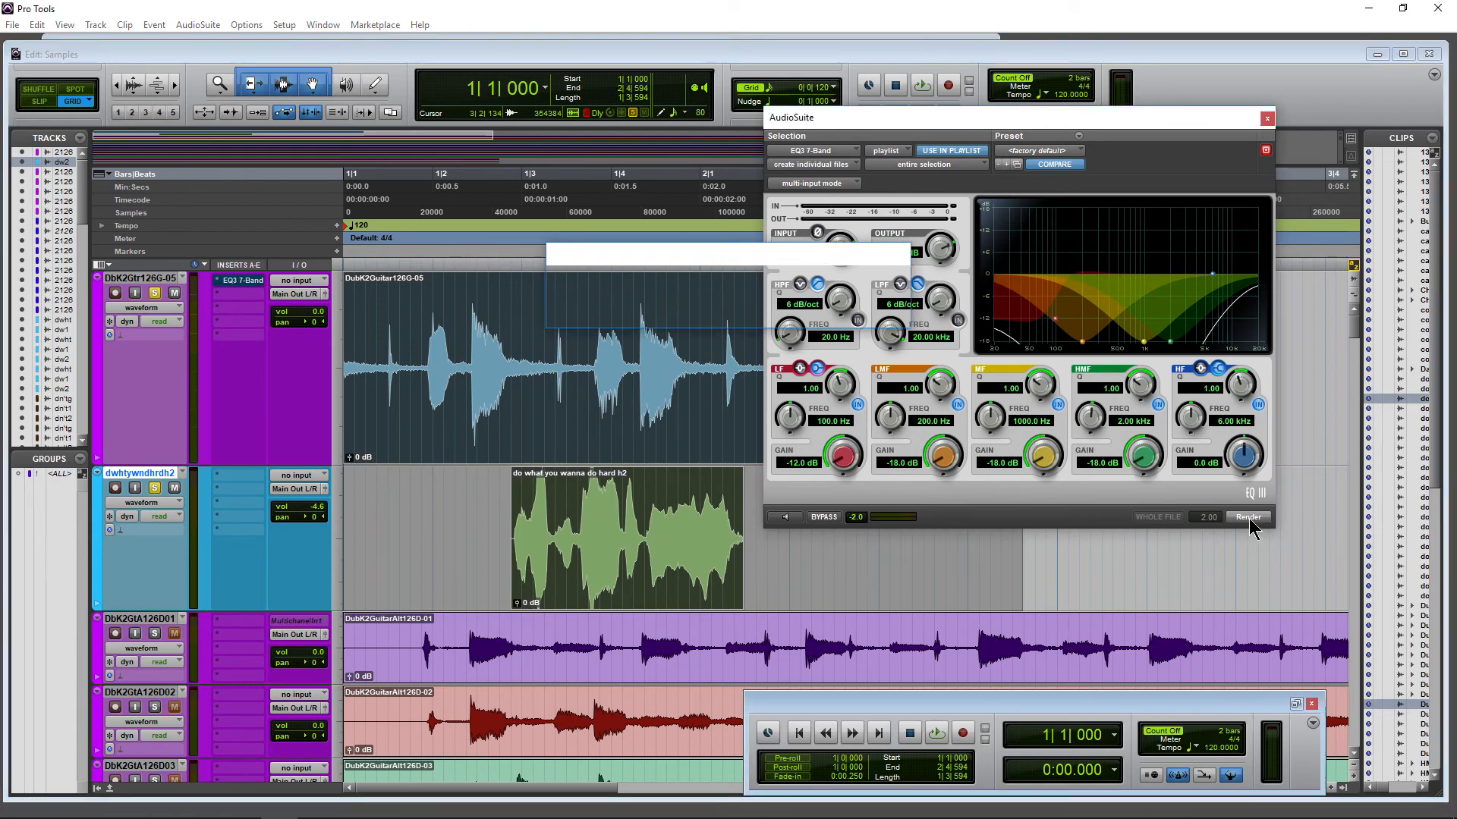
pyautogui.click(1248, 516)
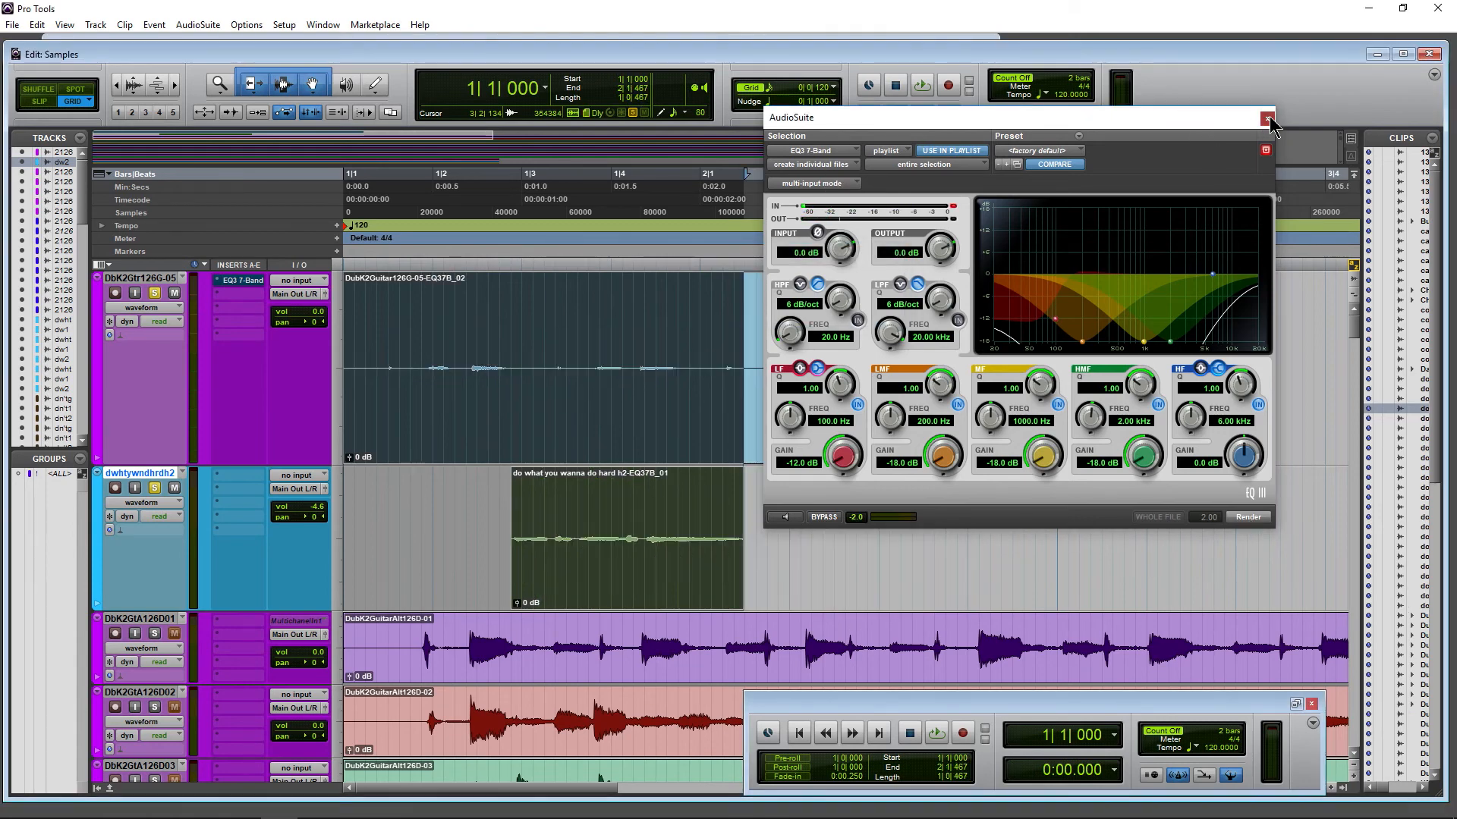
pyautogui.click(1267, 119)
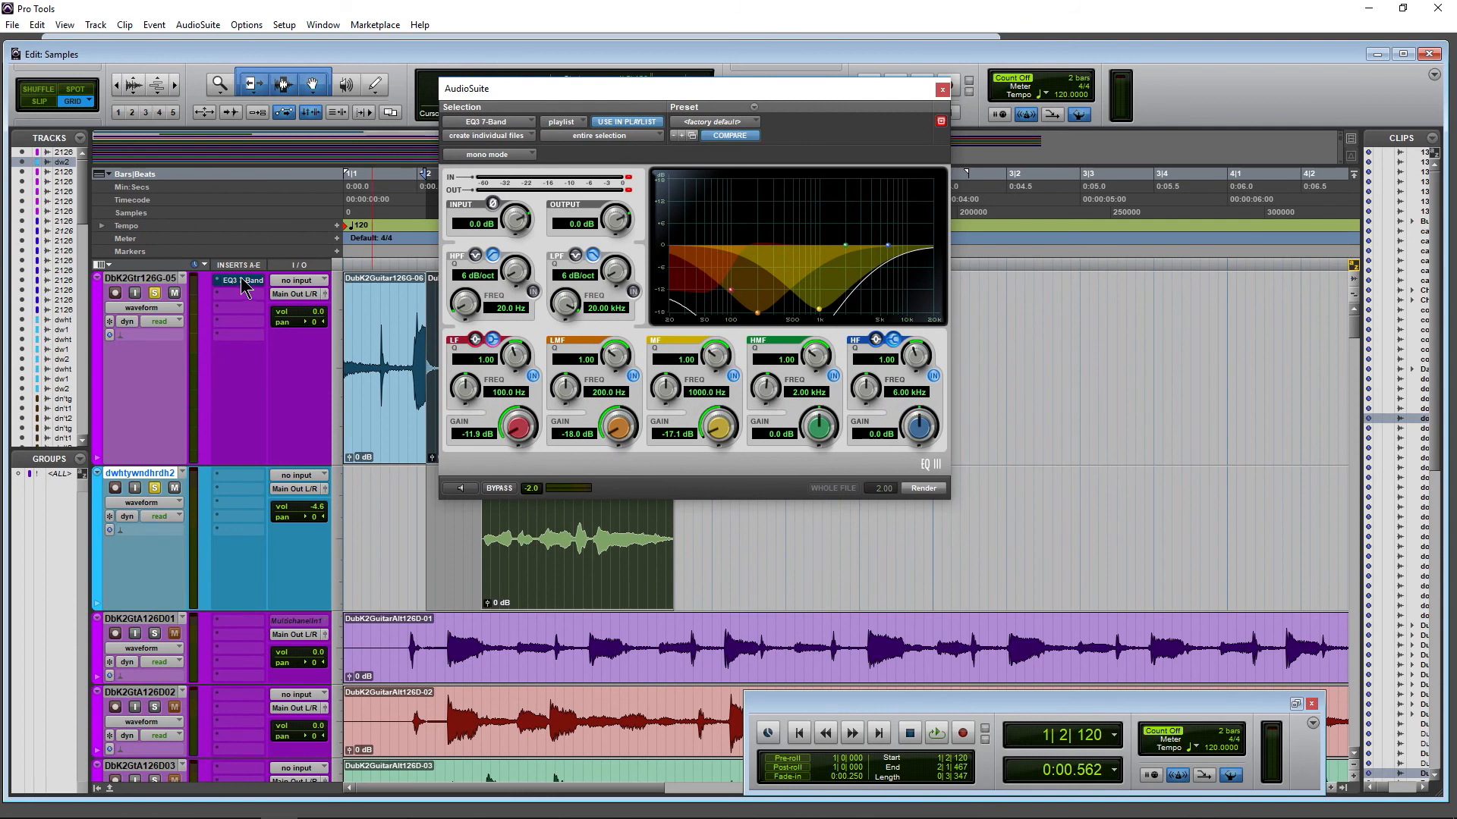
# Open the guitar track's bypassed EQ3 7-Band insert, mid cut near -7.7 dB, beside AudioSuite.
pyautogui.click(243, 280)
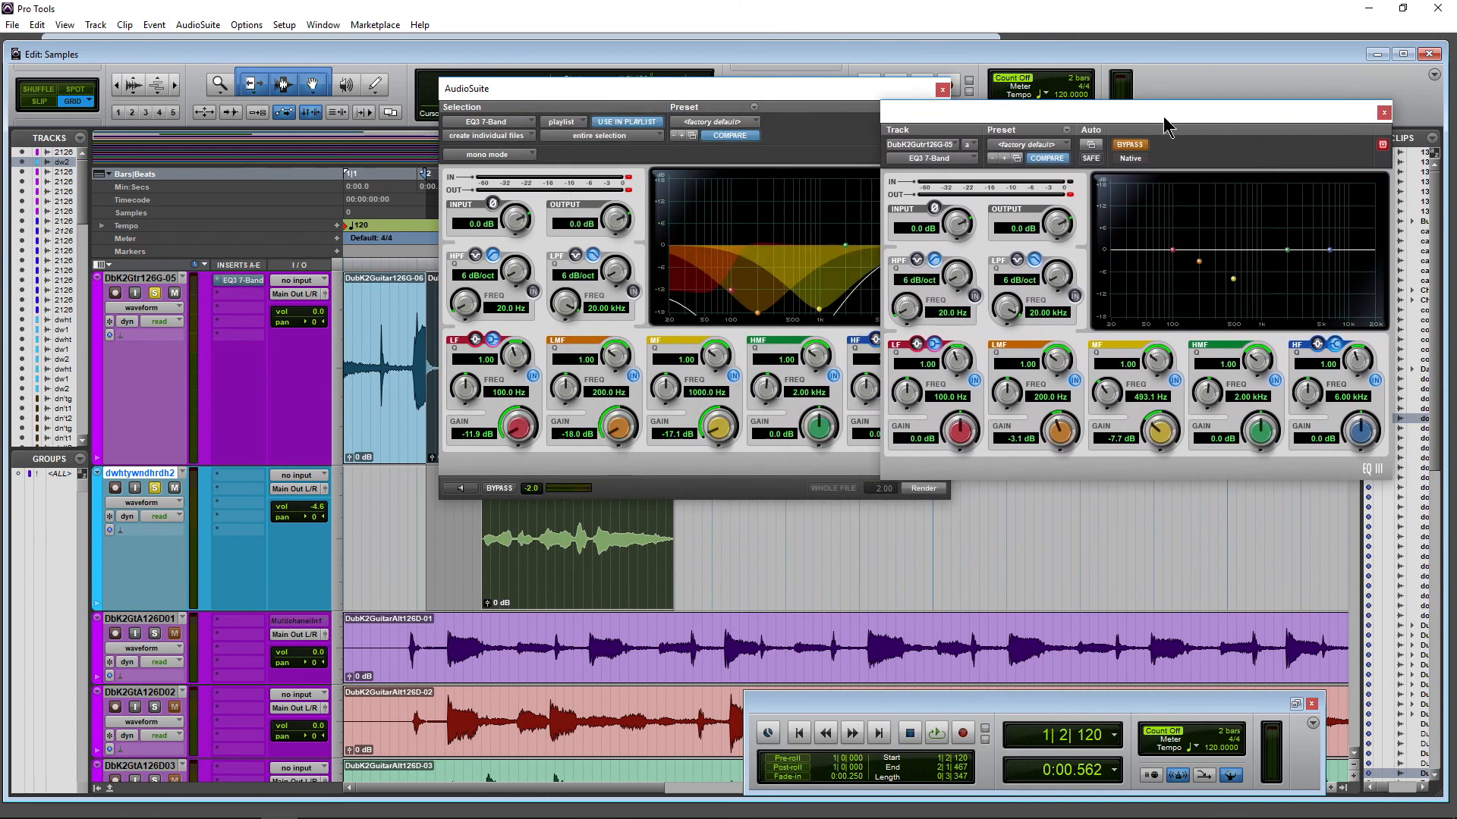